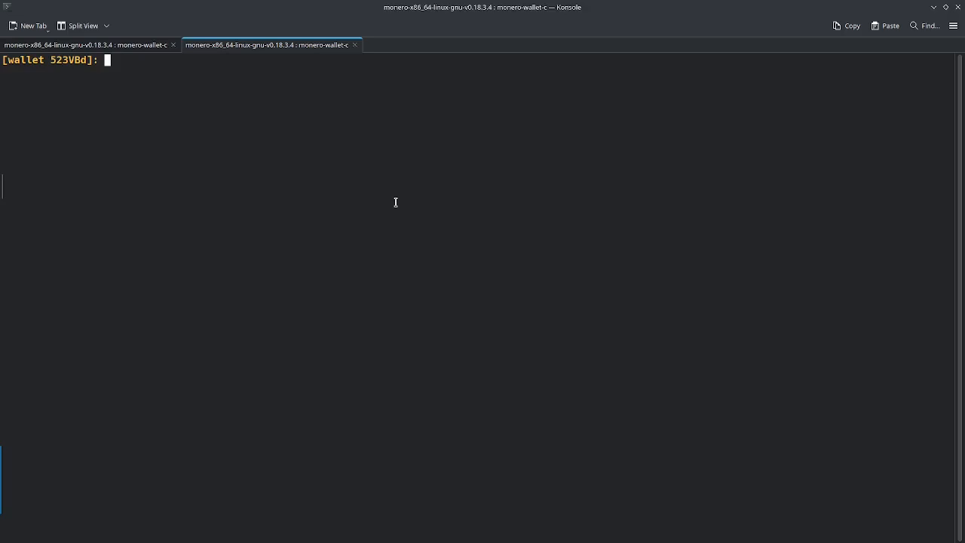
mouse_move(341, 186)
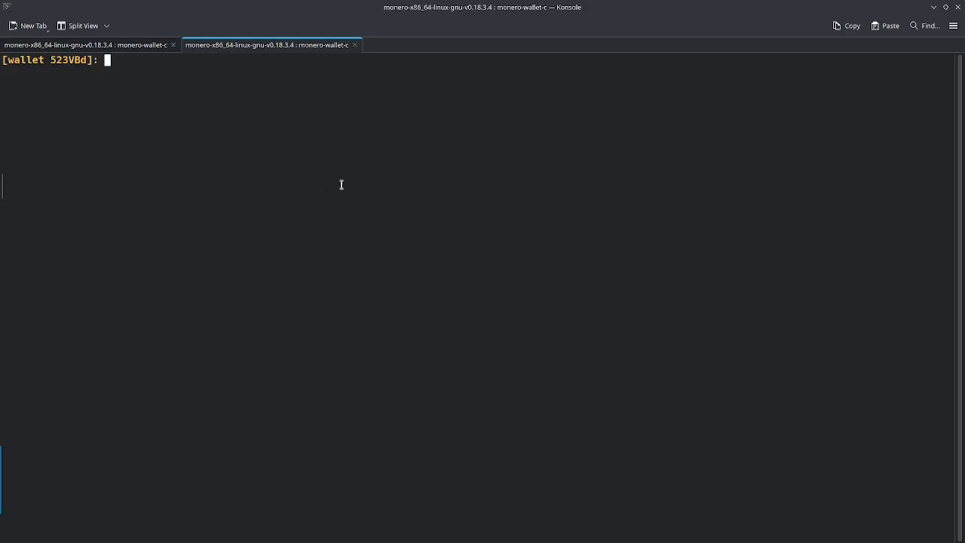
Step: Run incoming_transfers verbose to list the four unspent transfers with amounts, public keys and key images
type("incom")
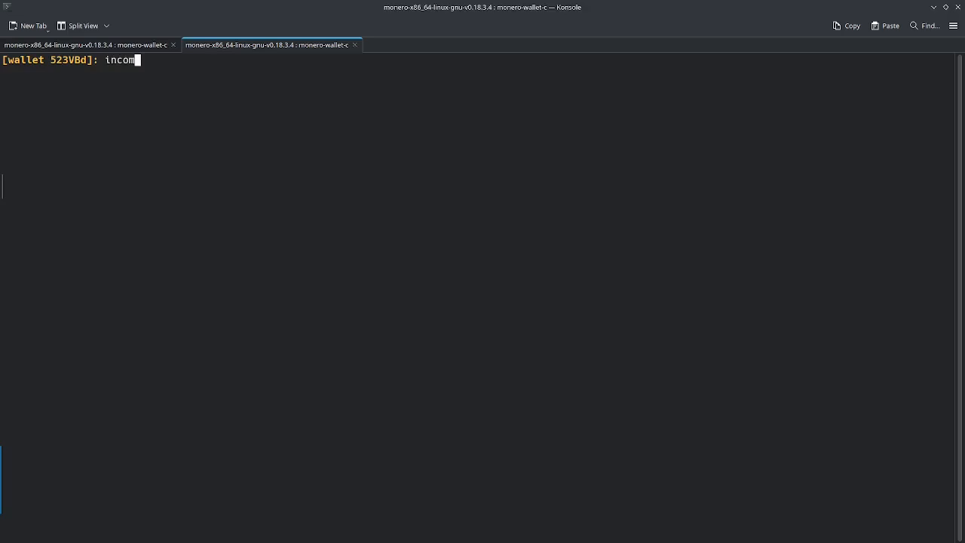
type("ing_transfers verbose")
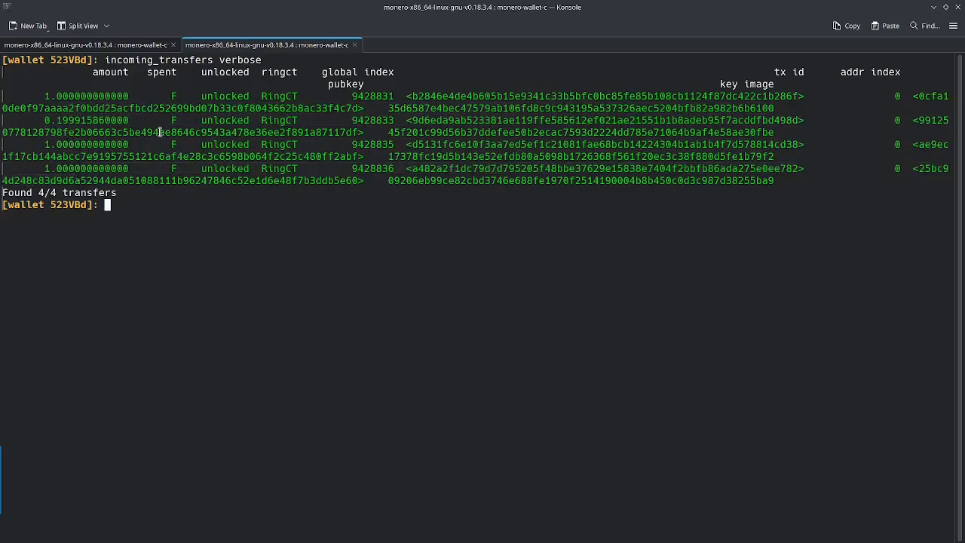
mouse_move(384, 222)
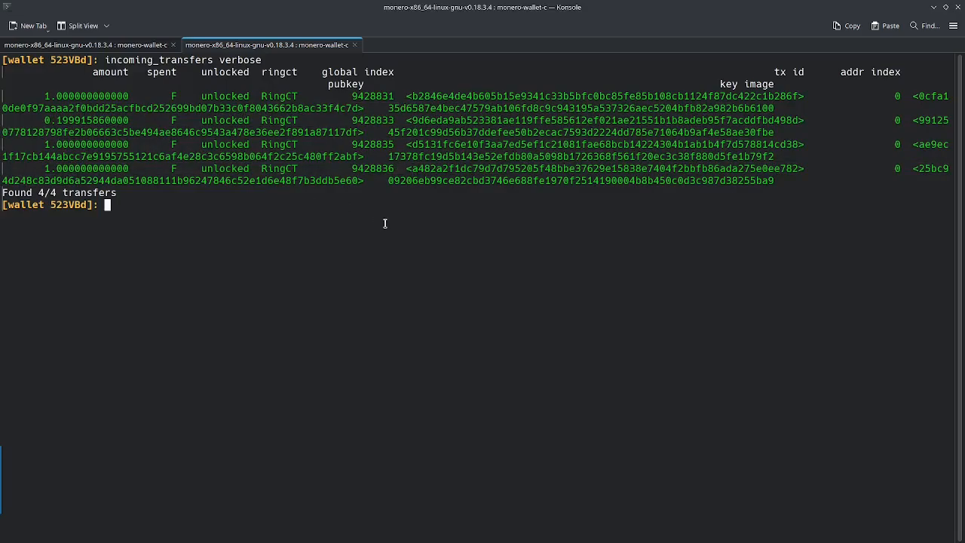
mouse_move(613, 90)
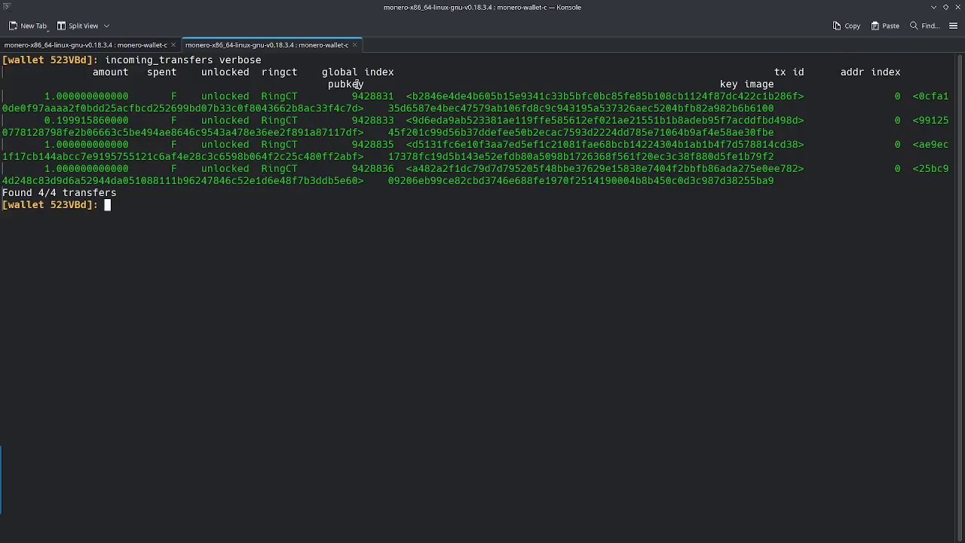
mouse_move(759, 83)
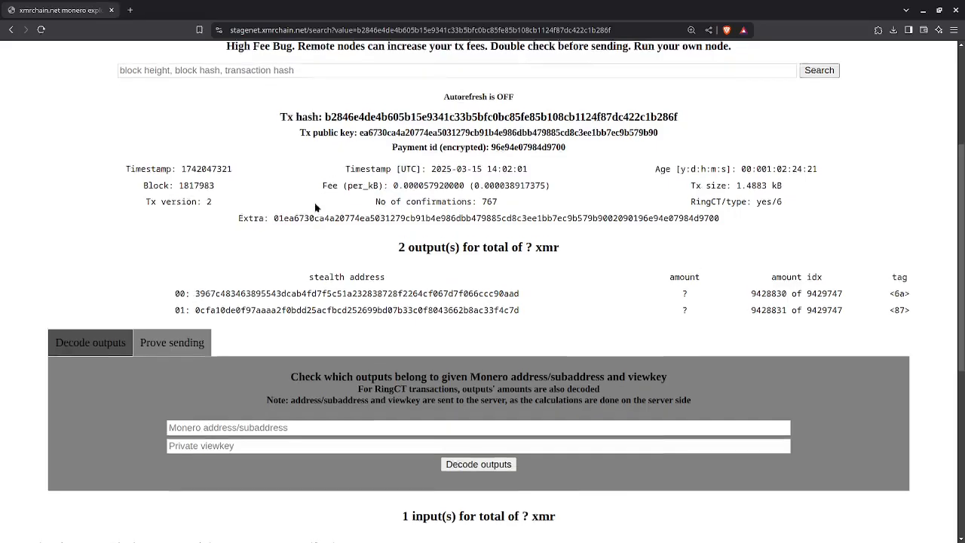
Step: Scroll through the b2846e… transaction page, checking its two outputs and ring members
scroll("up", 3)
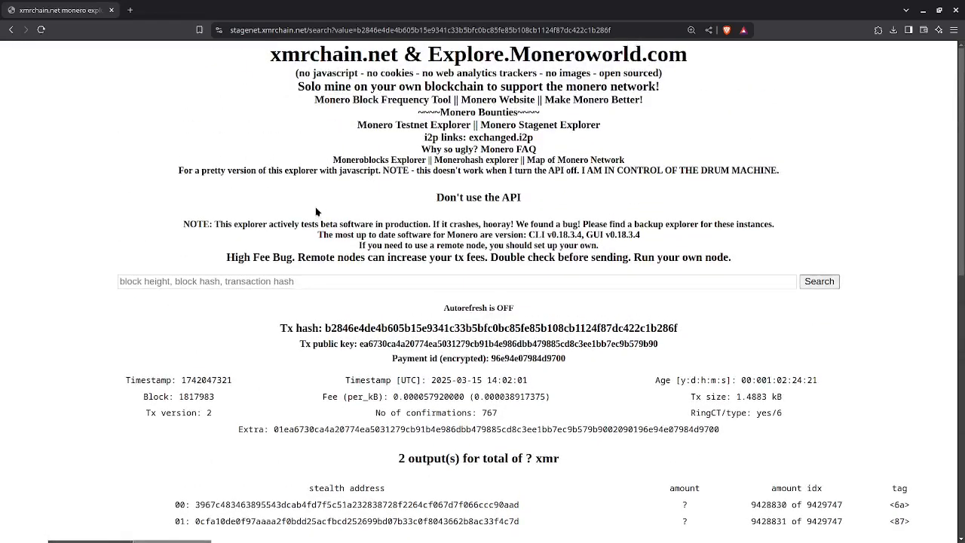
scroll("down", 3)
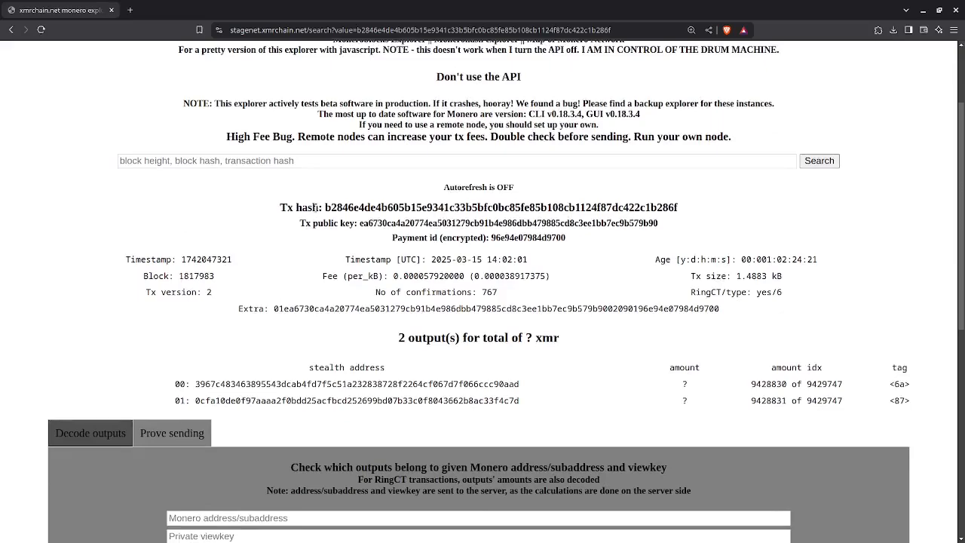
scroll("down", 3)
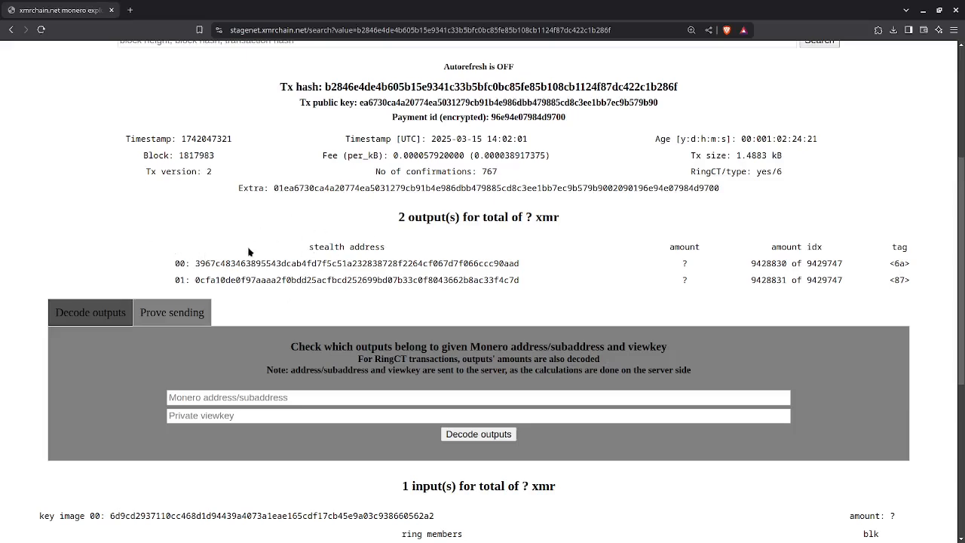
scroll("down", 3)
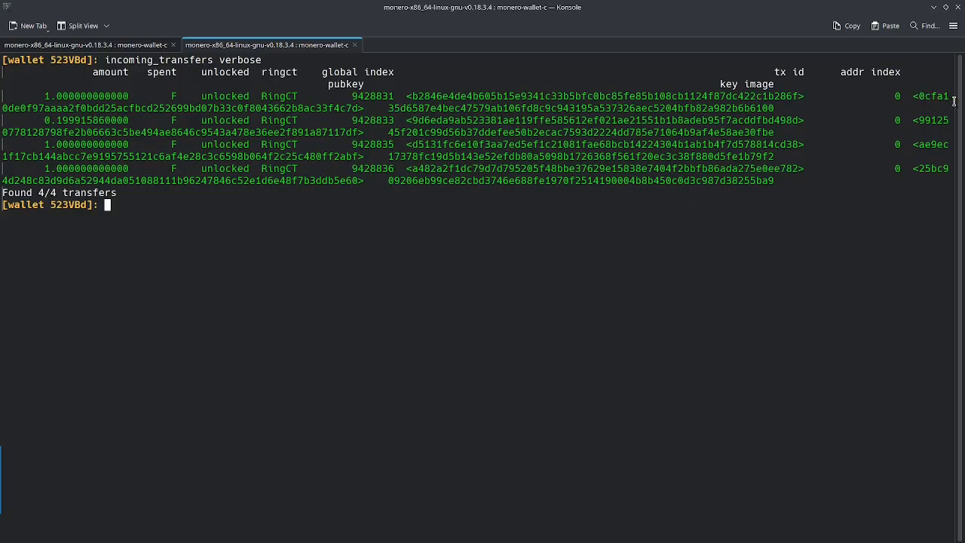
mouse_move(94, 100)
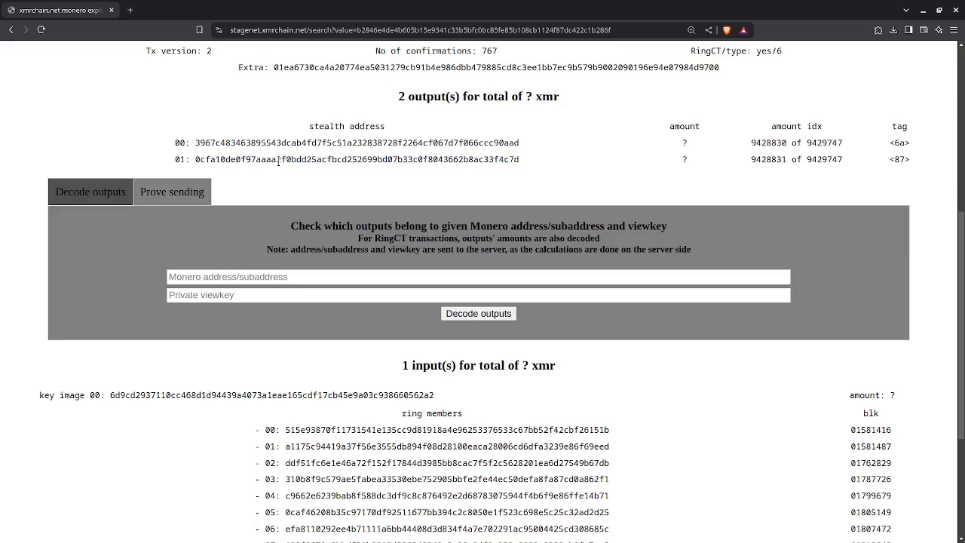
mouse_move(347, 172)
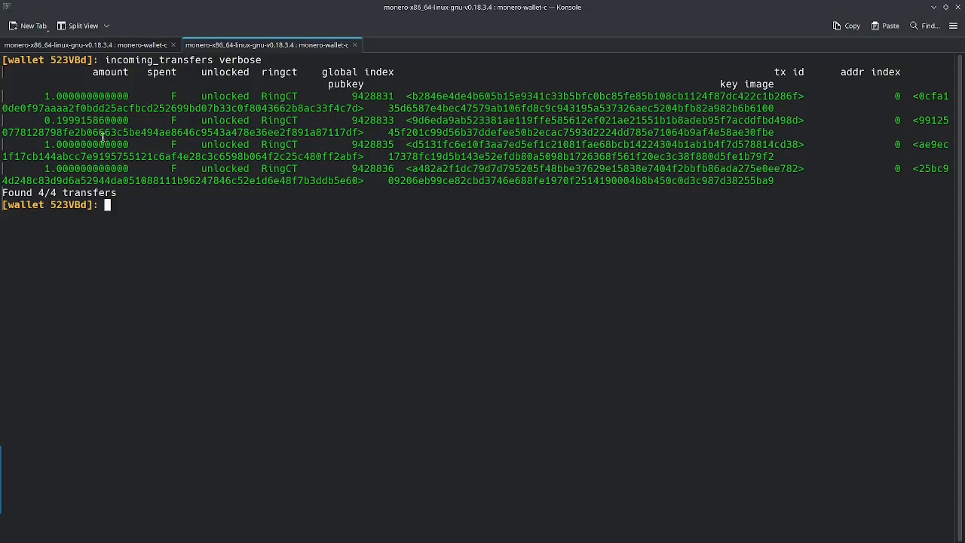
mouse_move(43, 89)
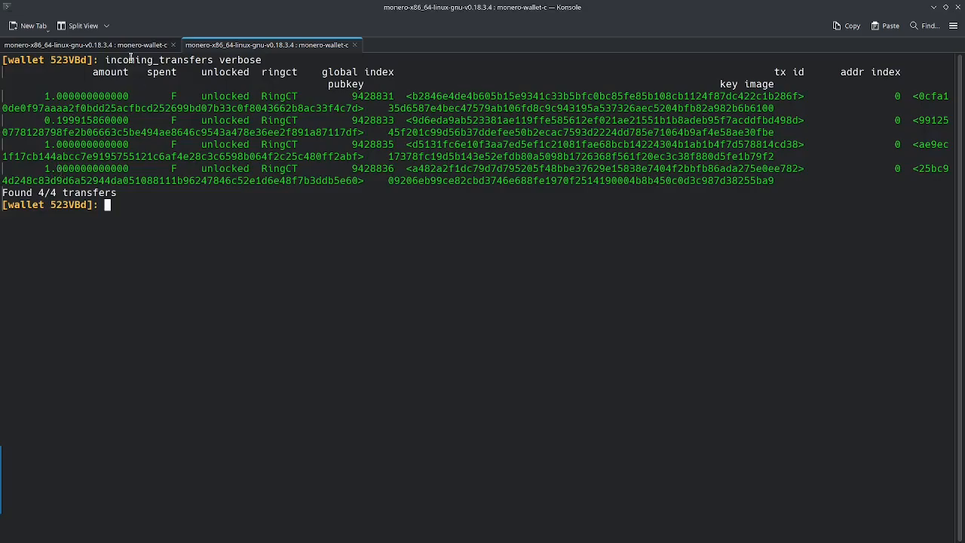
mouse_move(197, 251)
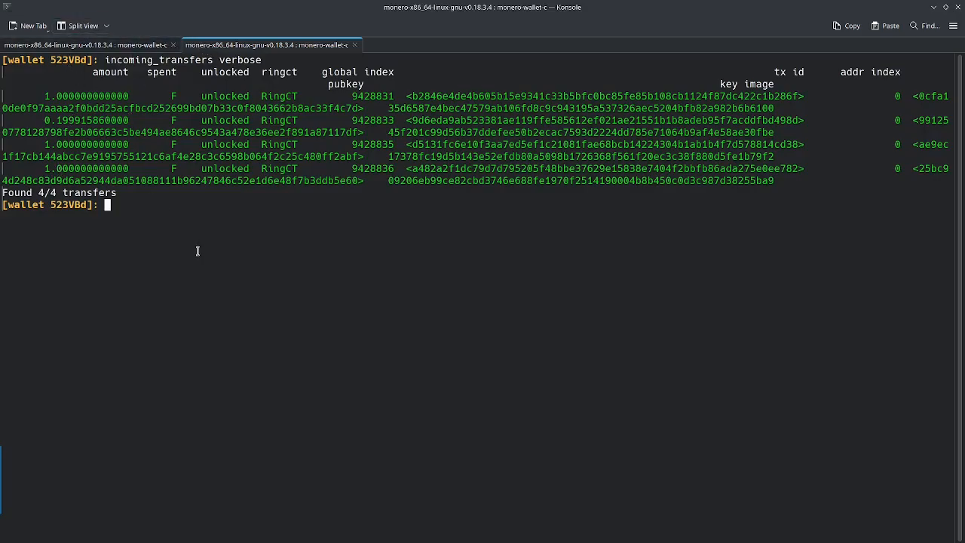
mouse_move(69, 132)
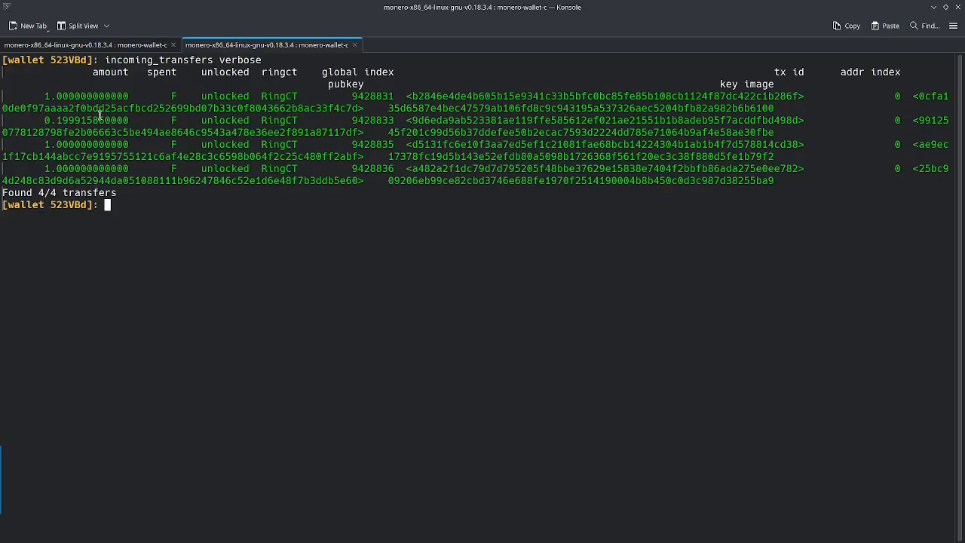
mouse_move(124, 190)
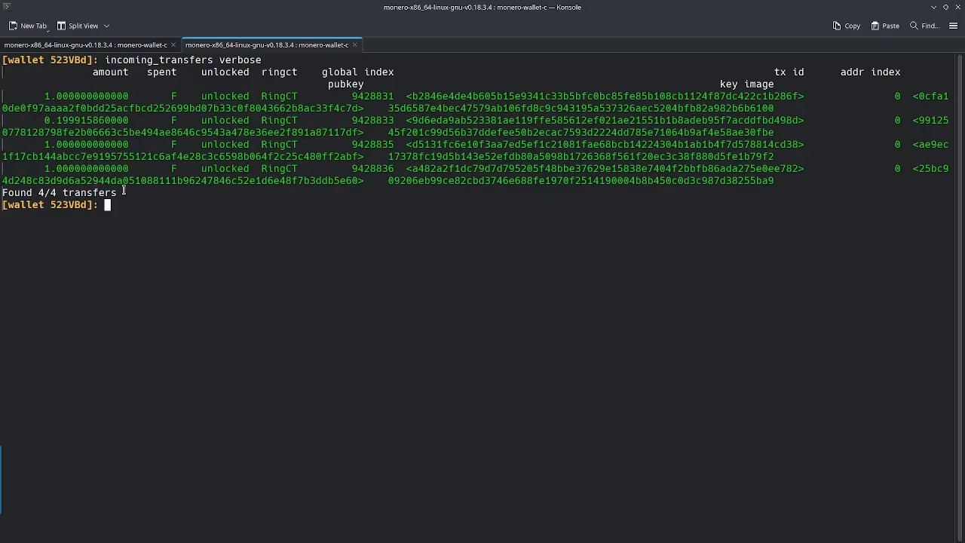
mouse_move(133, 183)
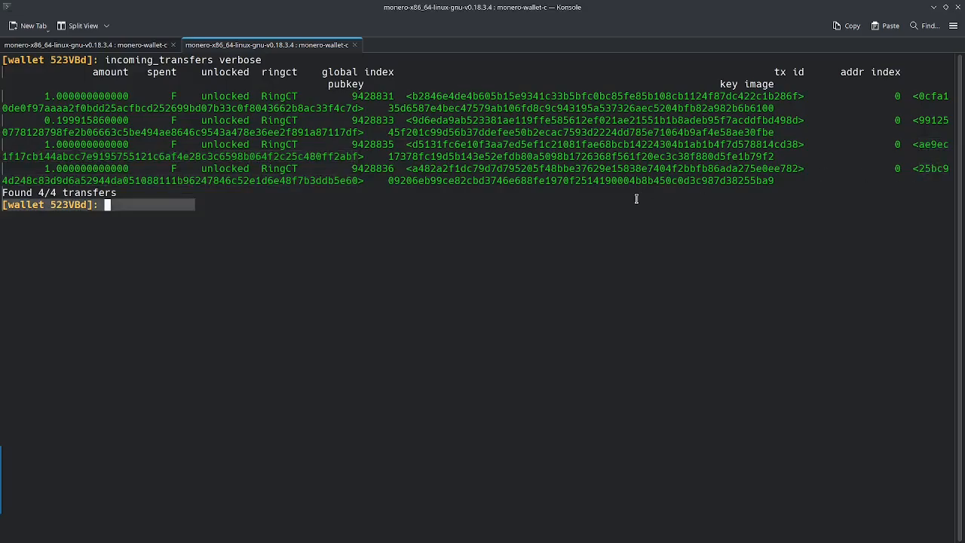
Step: Sweep all 3.199915860000 XMR to the wallet's own primary address, confirm it, and copy the transaction id
type("add")
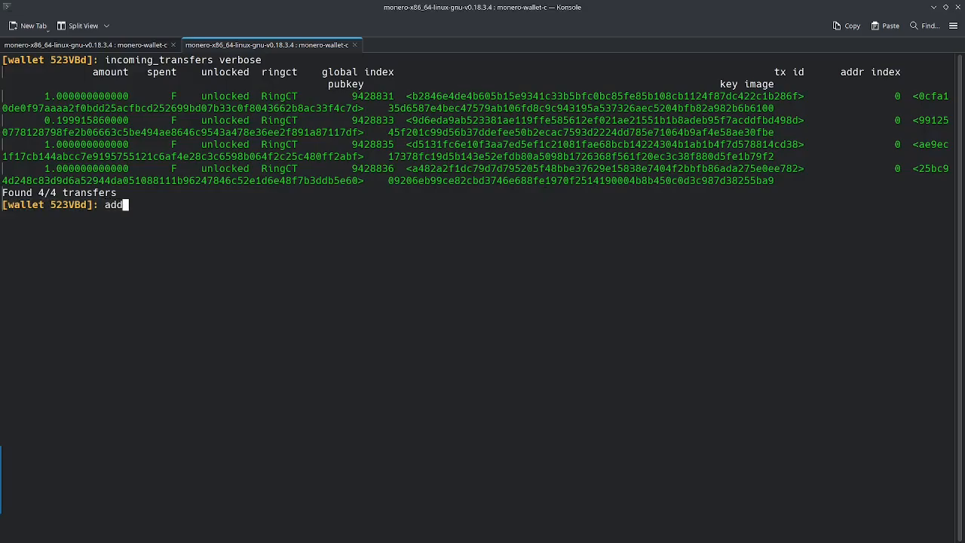
key("Return")
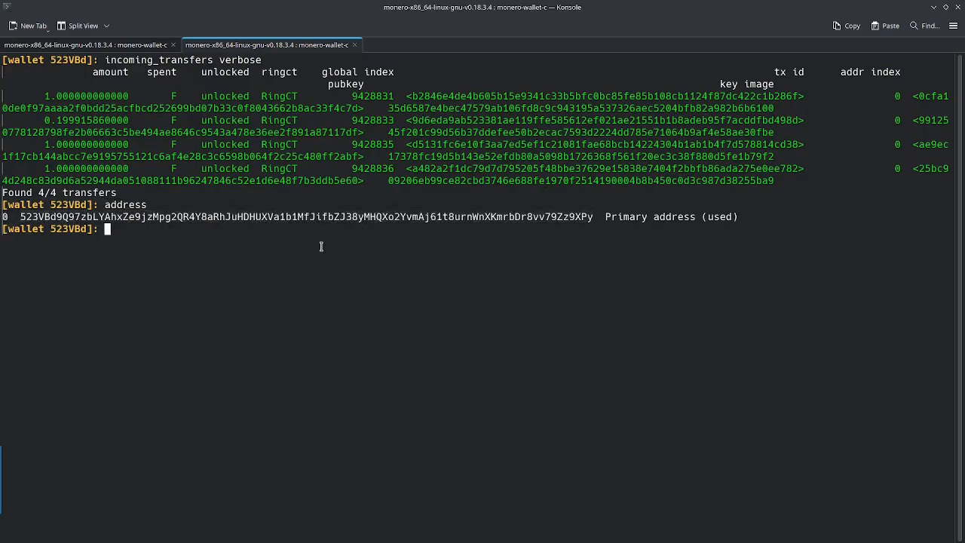
type("s")
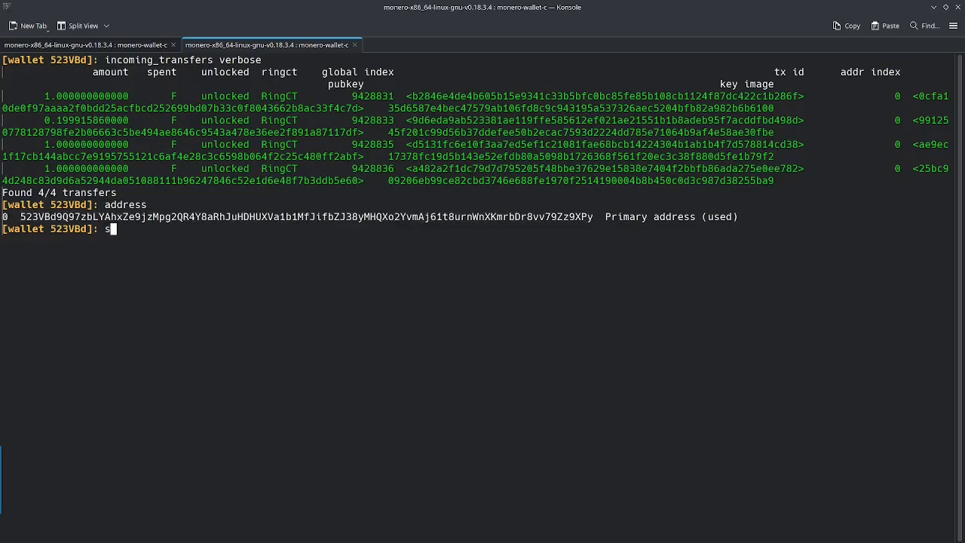
type("weep_all")
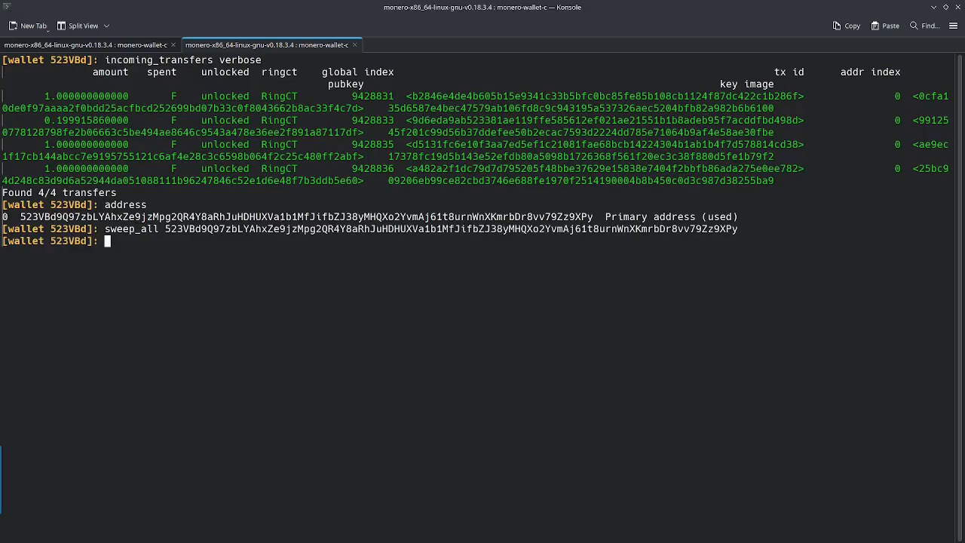
key("Return")
type("y")
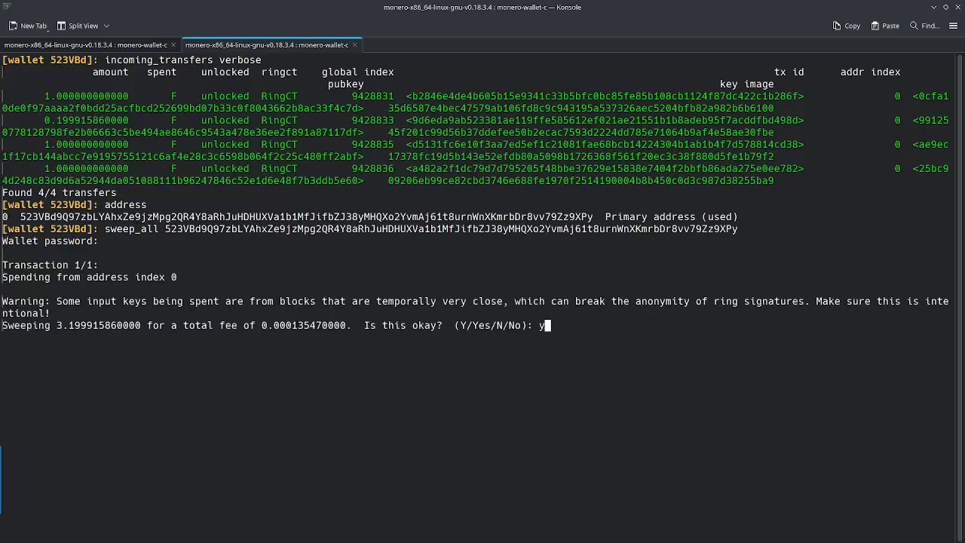
key("Return")
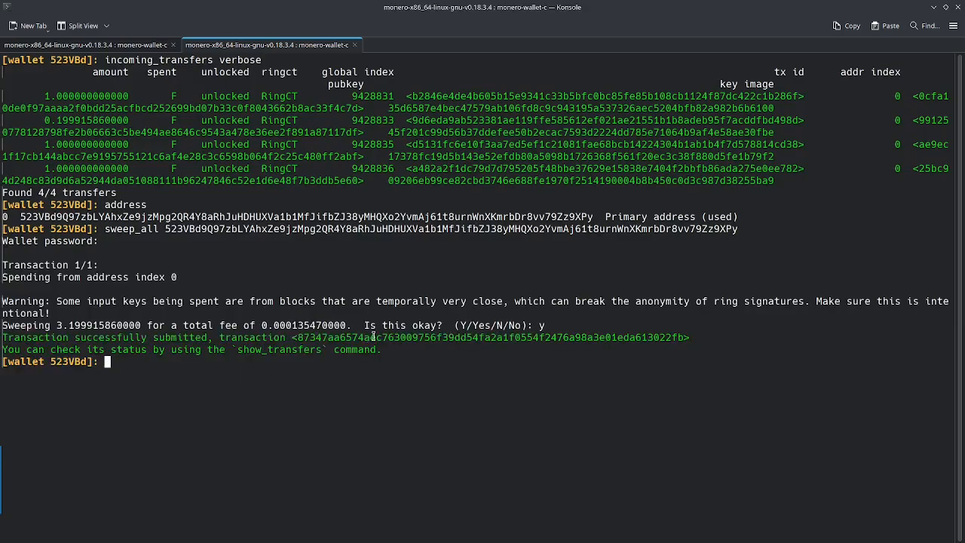
right_click(374, 337)
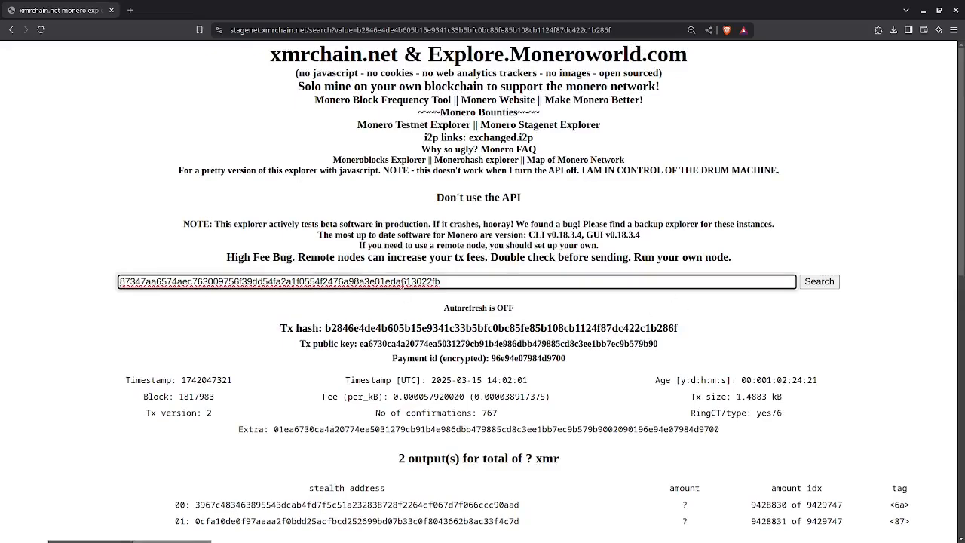
left_click(819, 281)
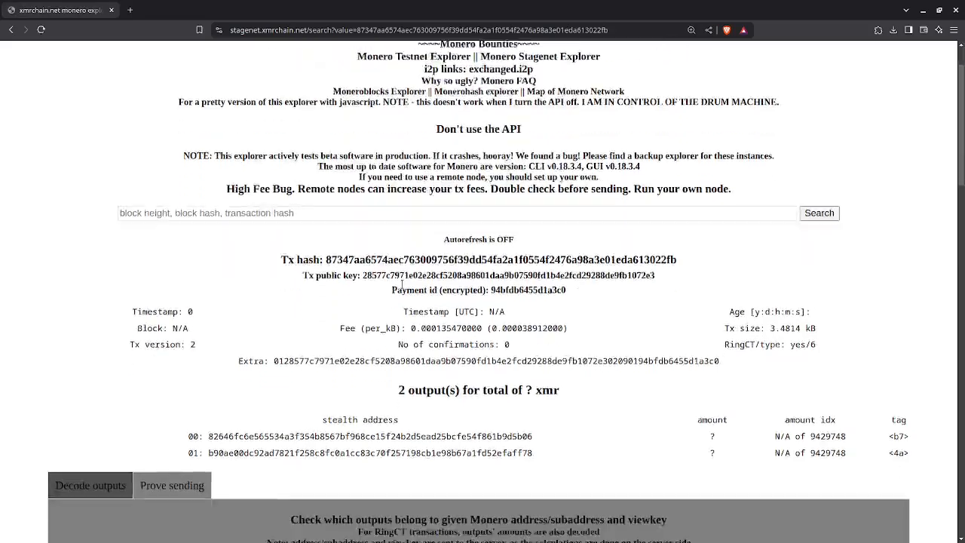
scroll("down", 3)
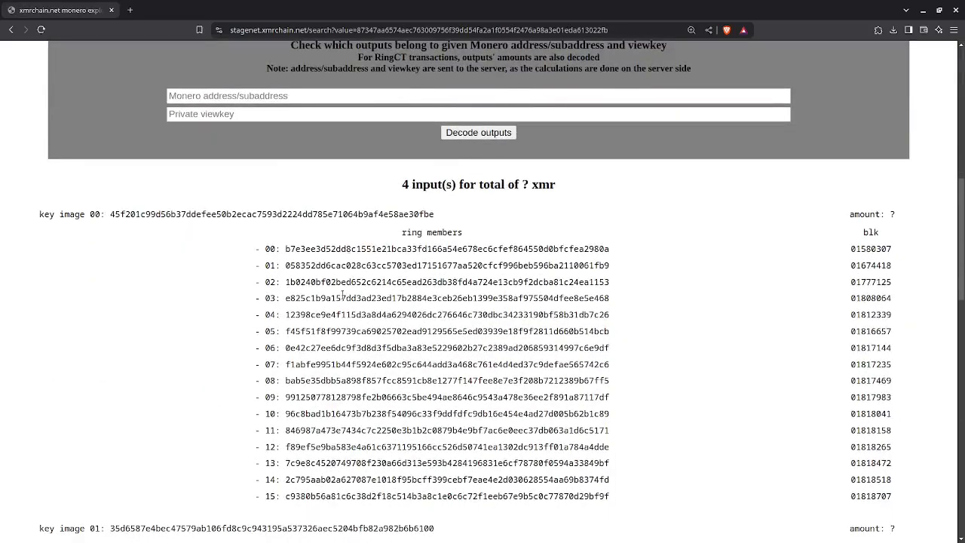
scroll("down", 3)
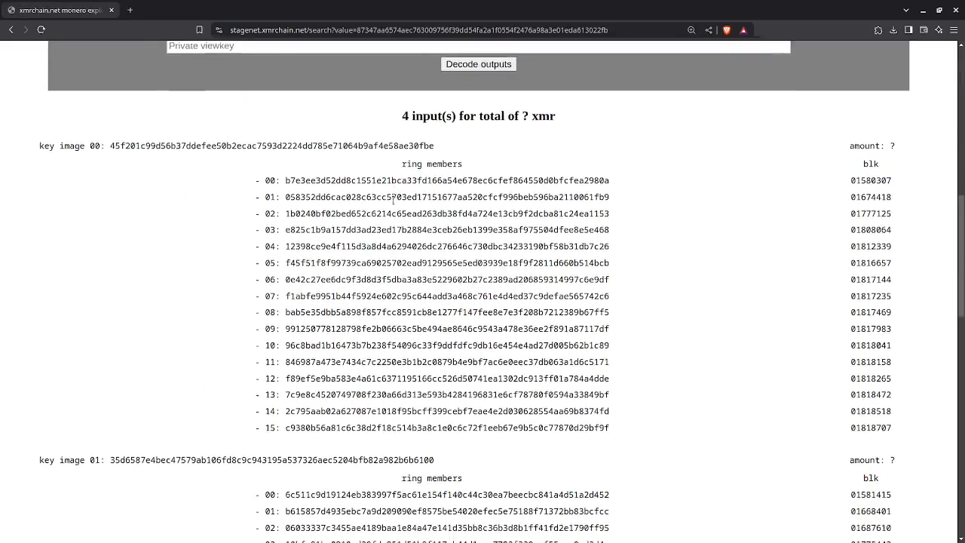
scroll("down", 3)
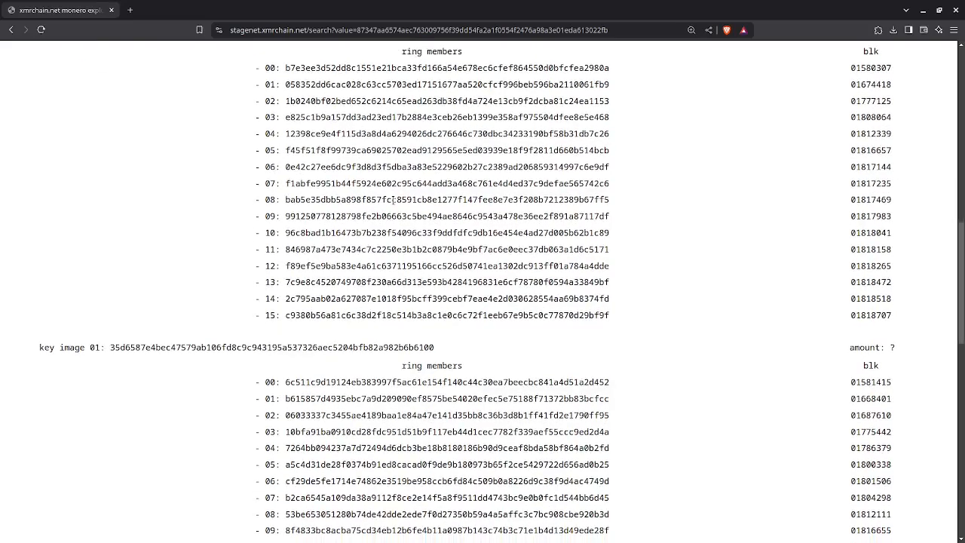
scroll("down", 3)
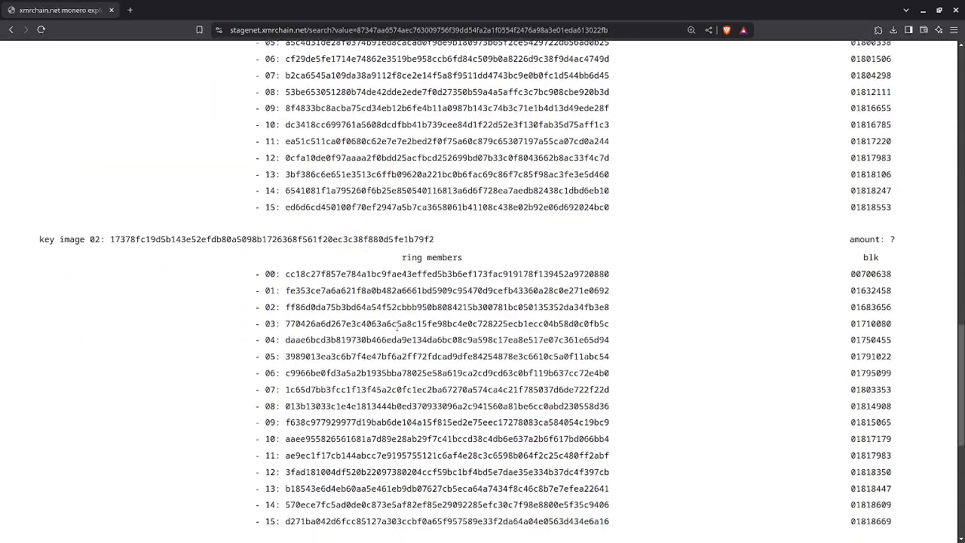
scroll("down", 3)
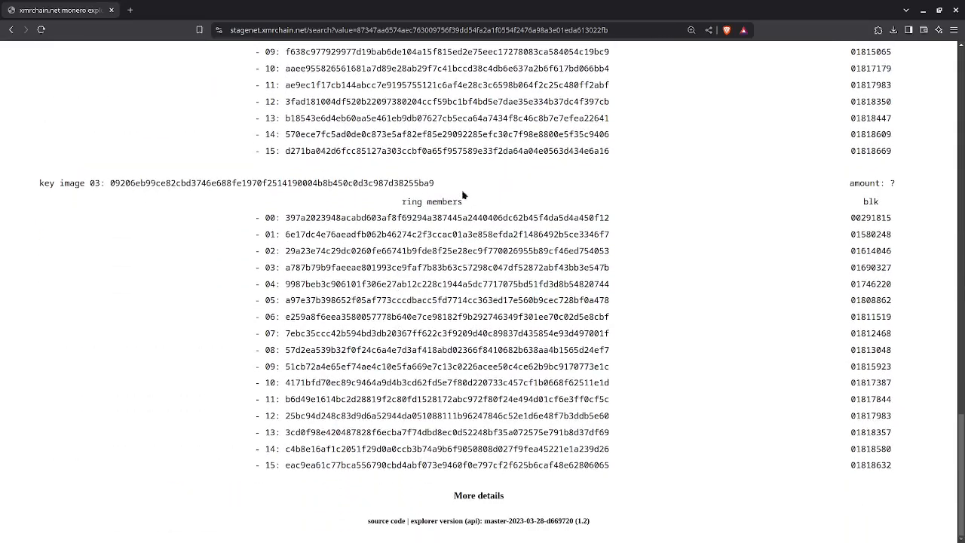
scroll("up", 3)
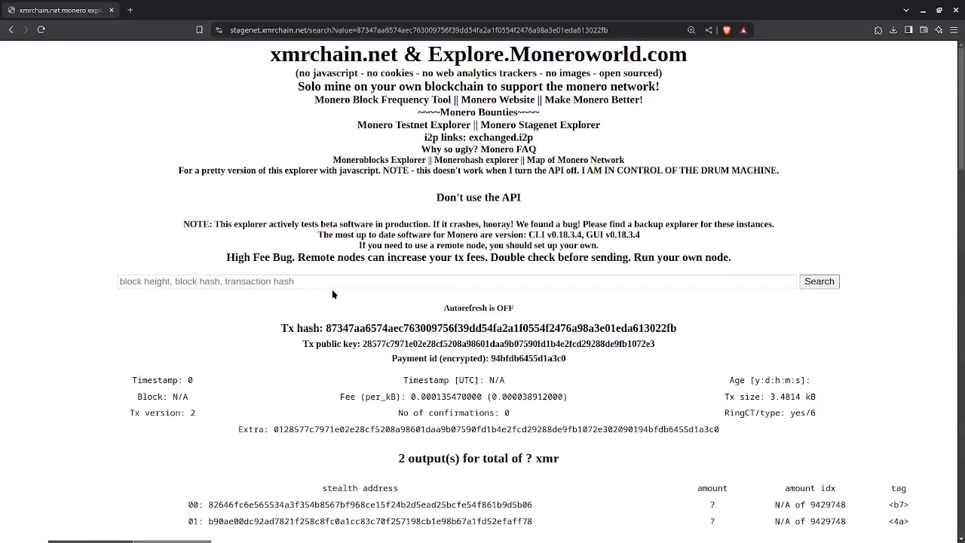
scroll("down", 3)
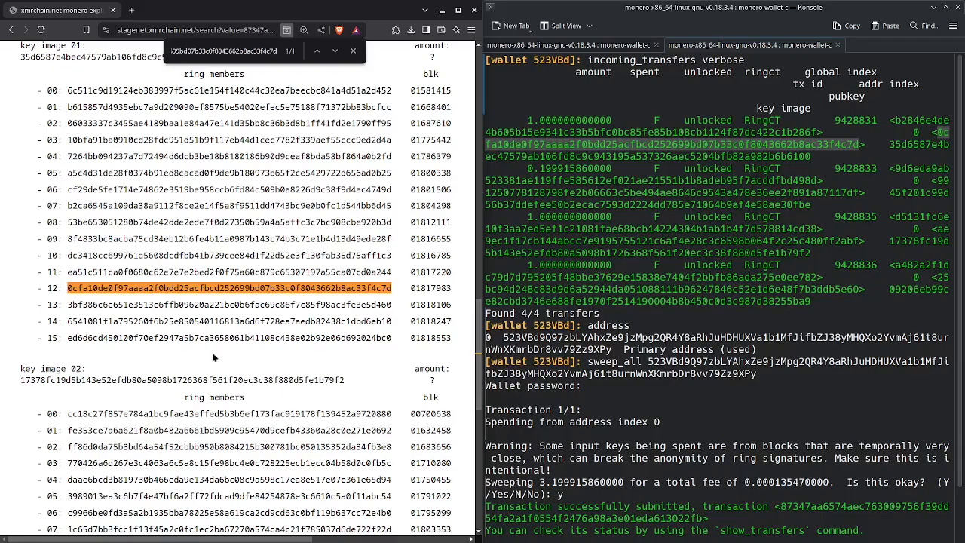
mouse_move(617, 195)
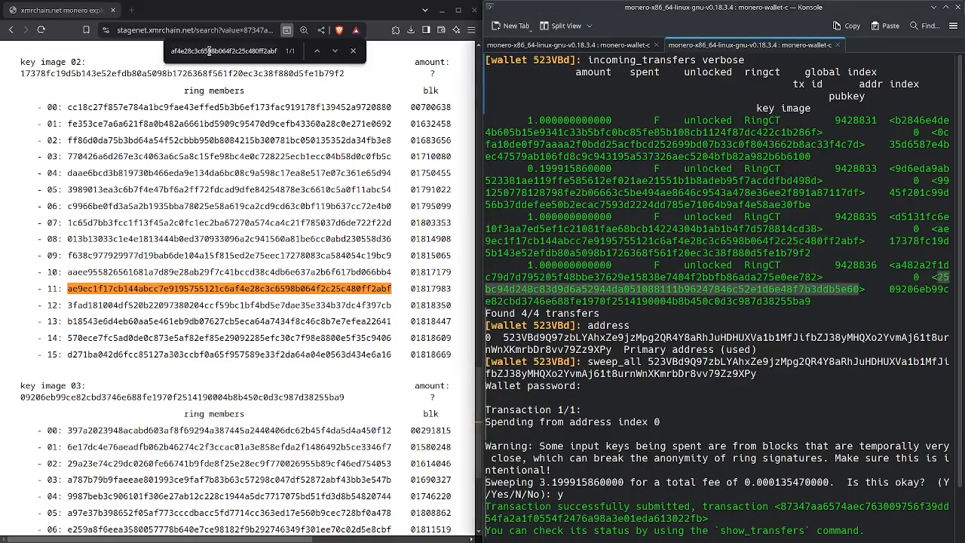
Step: Scroll the churn transaction's ring members to locate the wallet's own spent output public keys
scroll("down", 3)
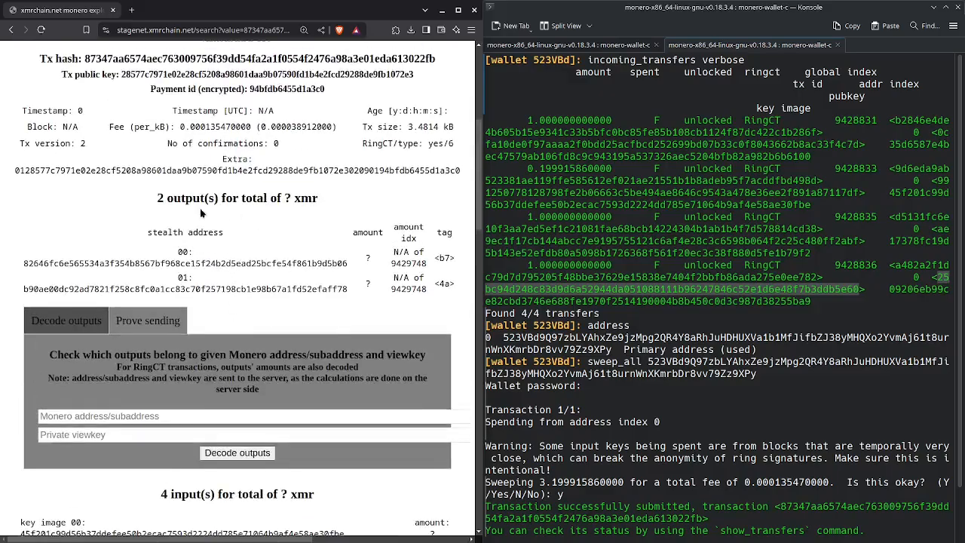
scroll("up", 3)
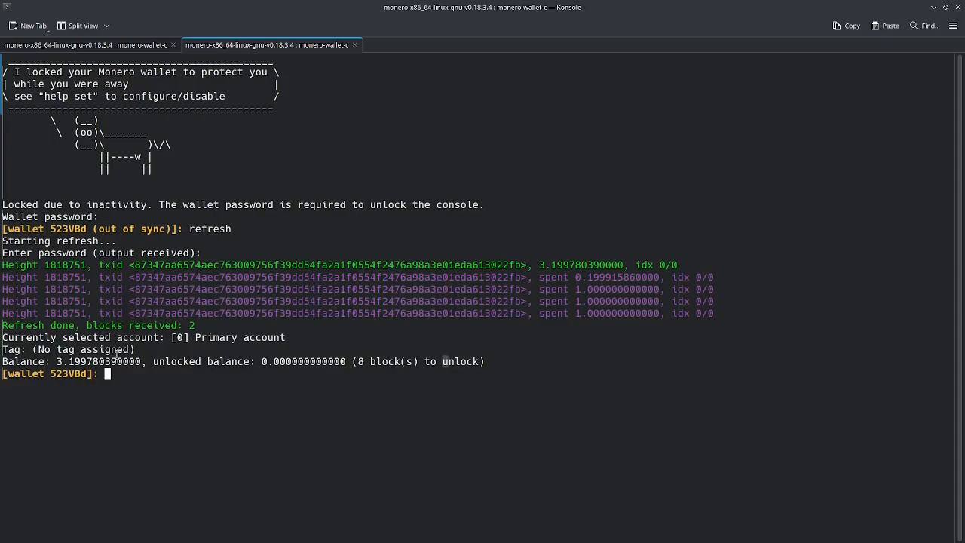
mouse_move(75, 364)
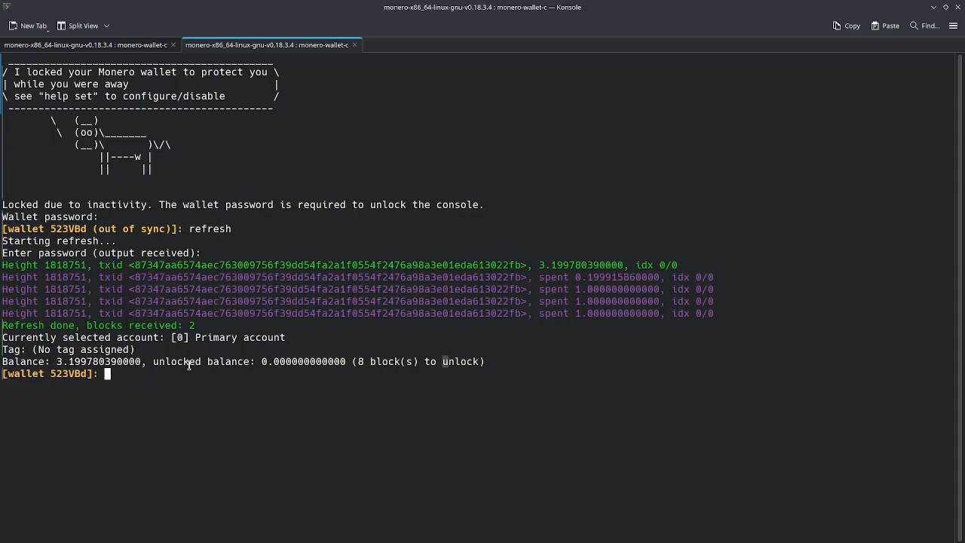
mouse_move(170, 377)
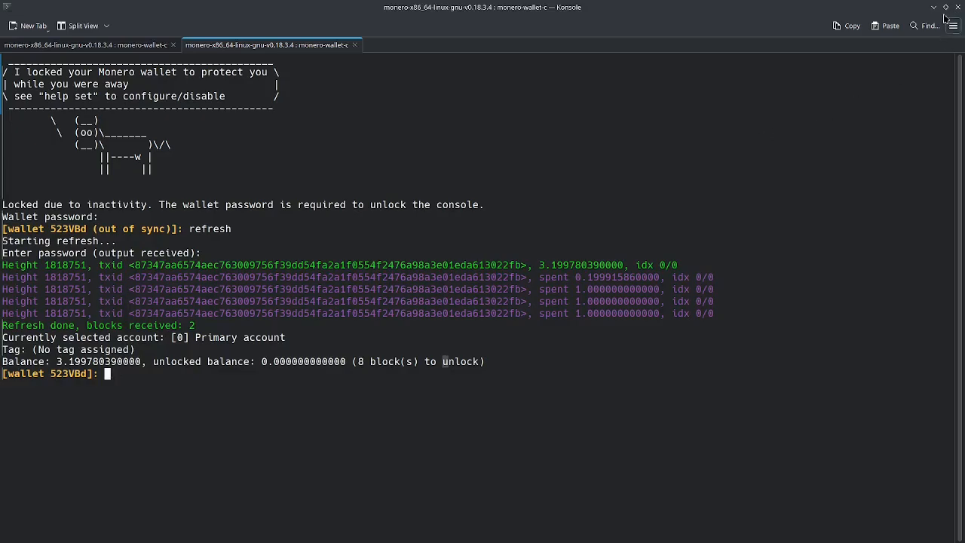
mouse_move(933, 7)
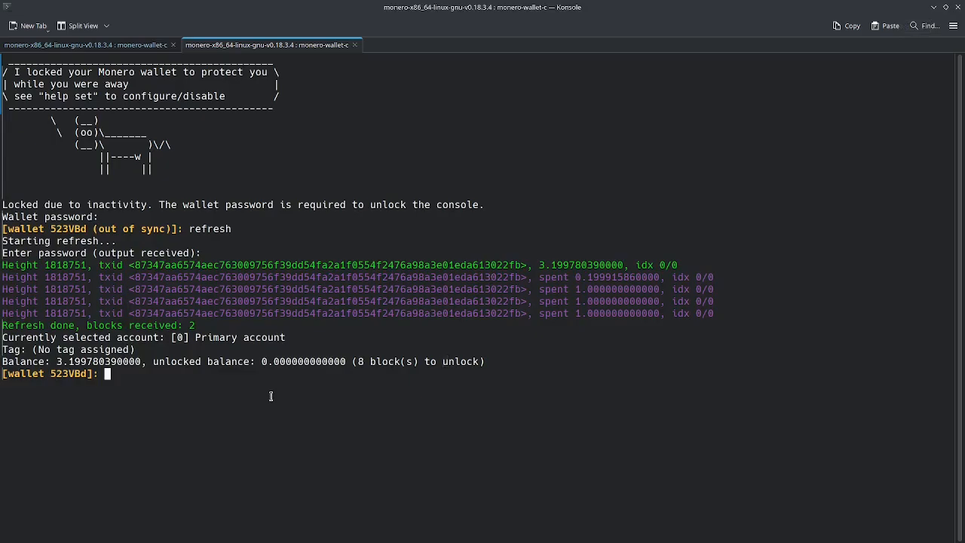
Step: Enter the incoming_transfers verbose command to inspect the newly arrived 3.19978039 XMR output
type("incoming_t")
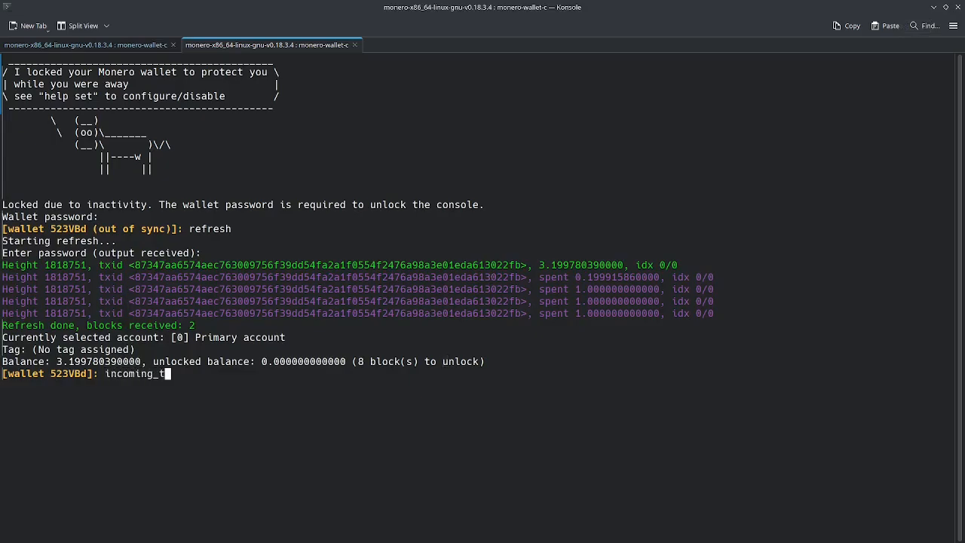
type("ransfers v")
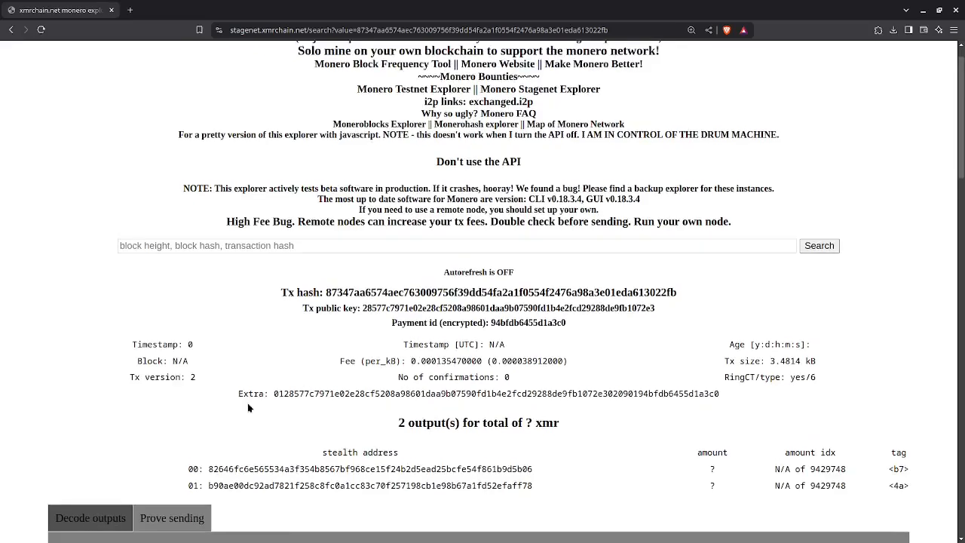
left_click(89, 517)
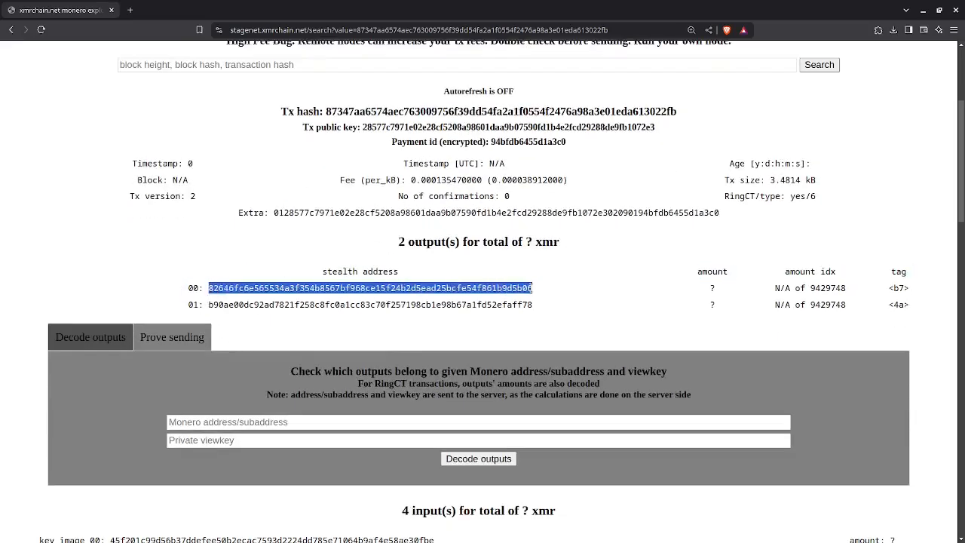
mouse_move(348, 332)
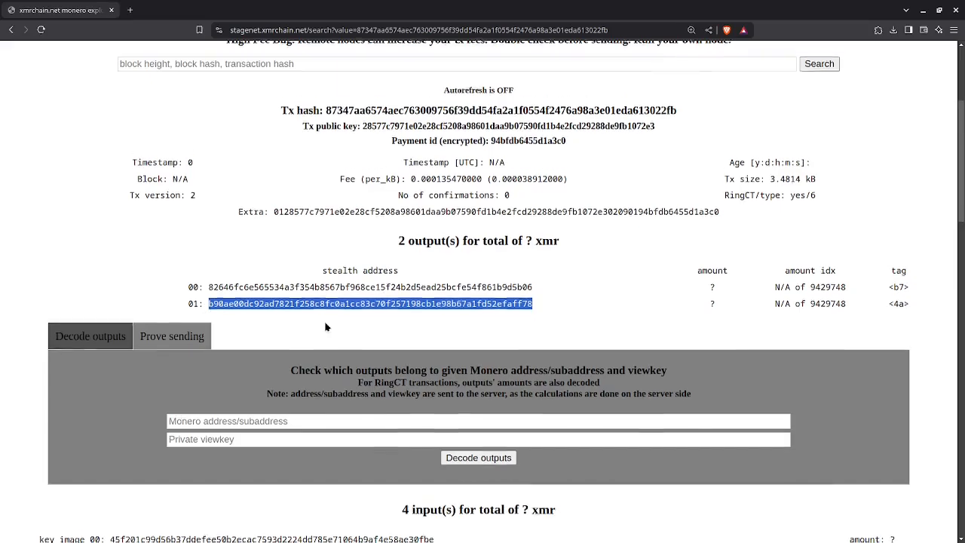
scroll("down", 3)
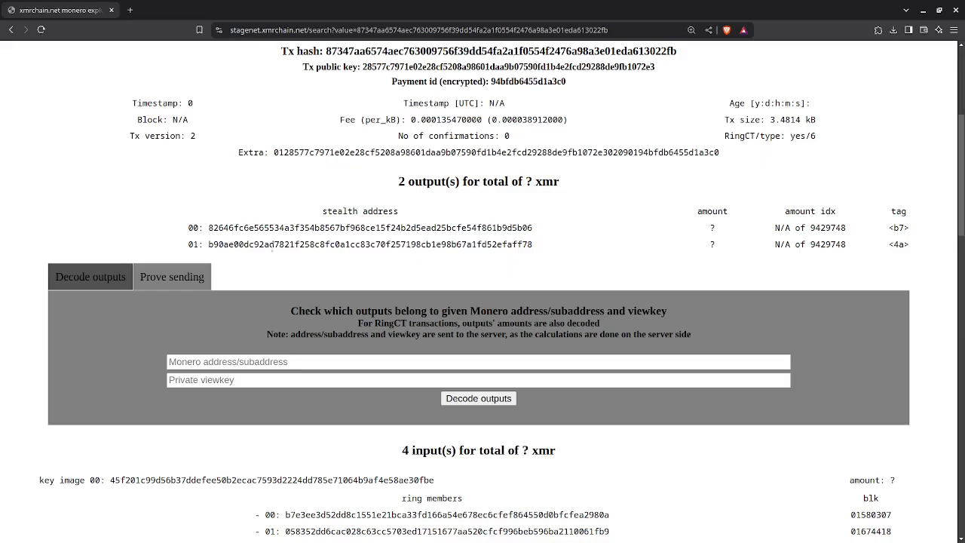
double_click(361, 228)
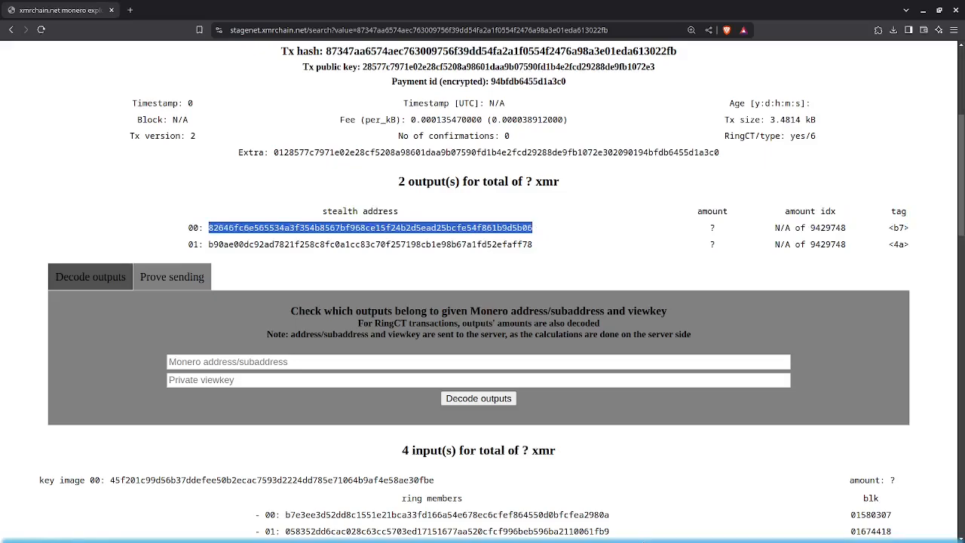
scroll("down", 3)
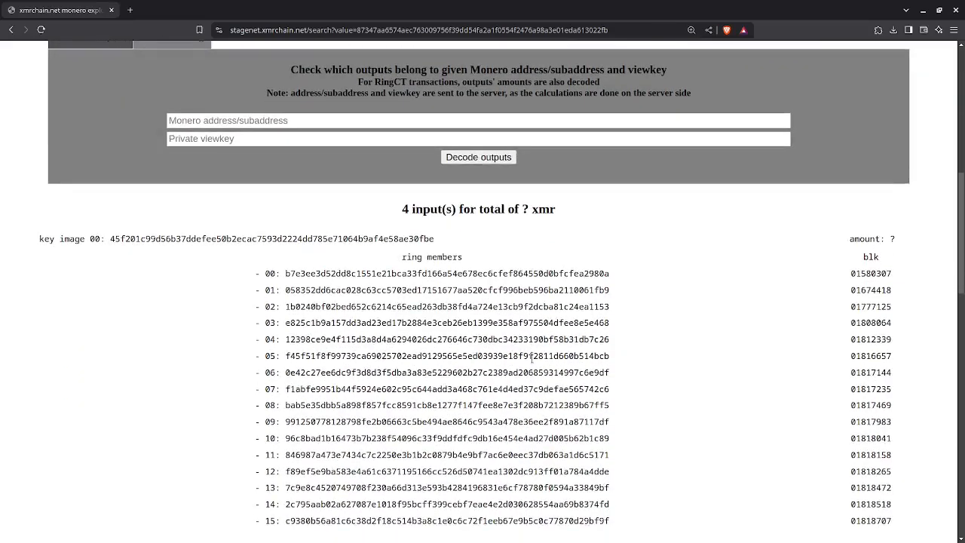
scroll("down", 3)
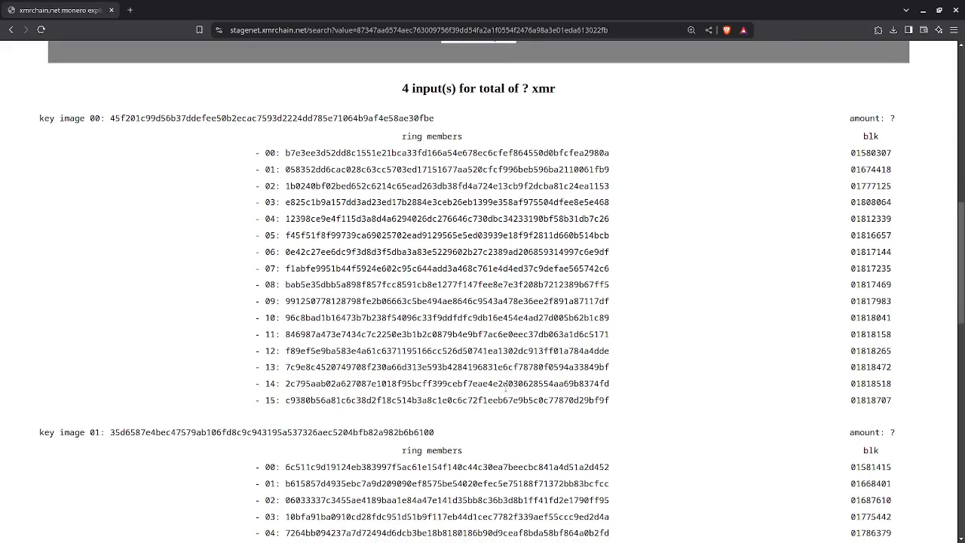
scroll("up", 3)
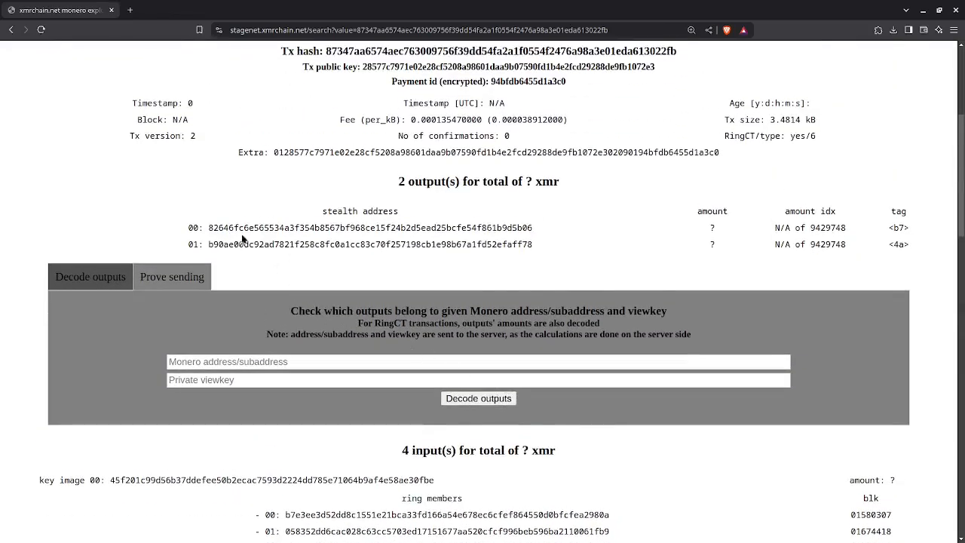
mouse_move(356, 298)
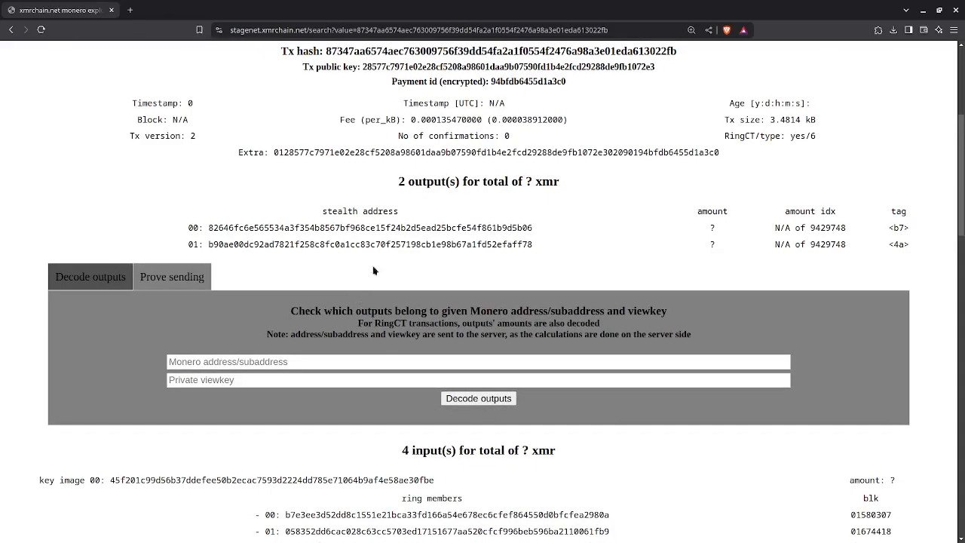
mouse_move(380, 249)
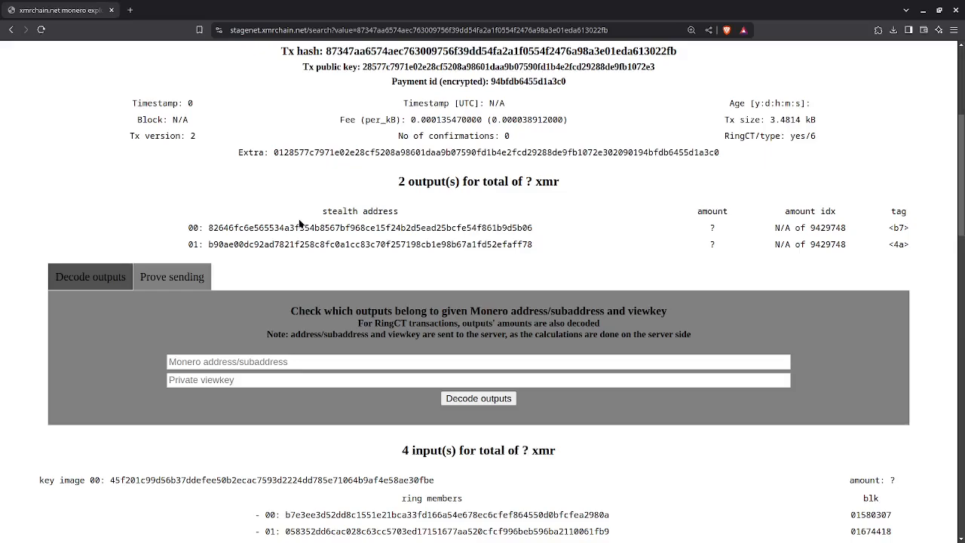
mouse_move(401, 450)
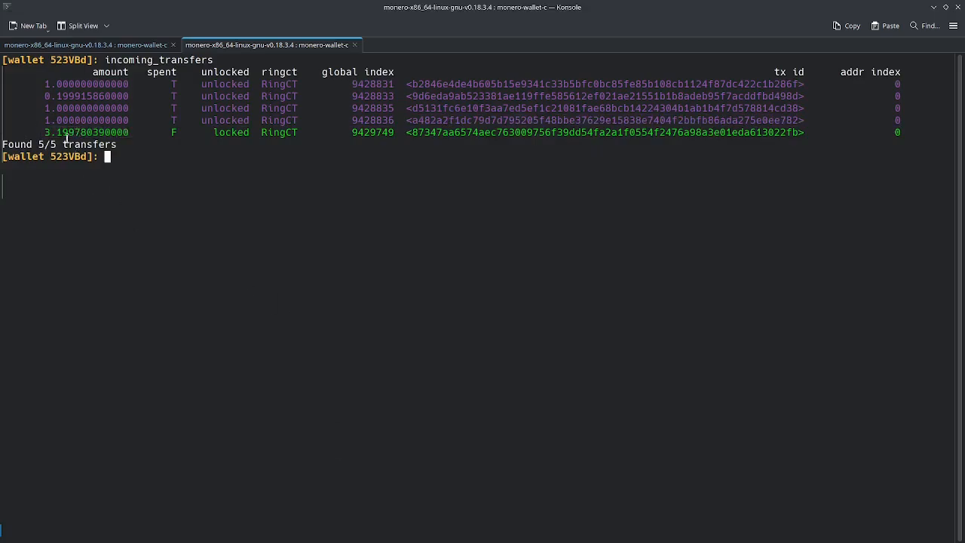
mouse_move(161, 267)
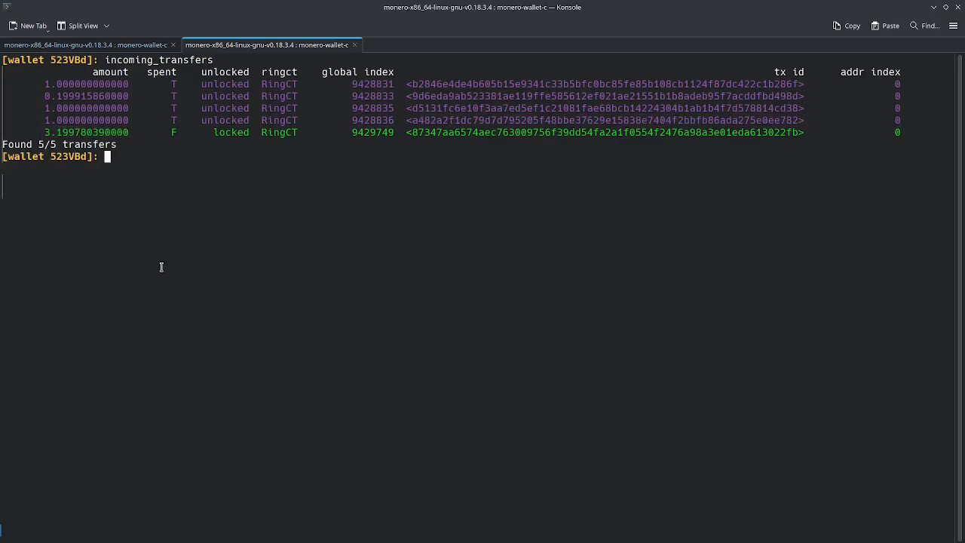
mouse_move(98, 132)
type("addres")
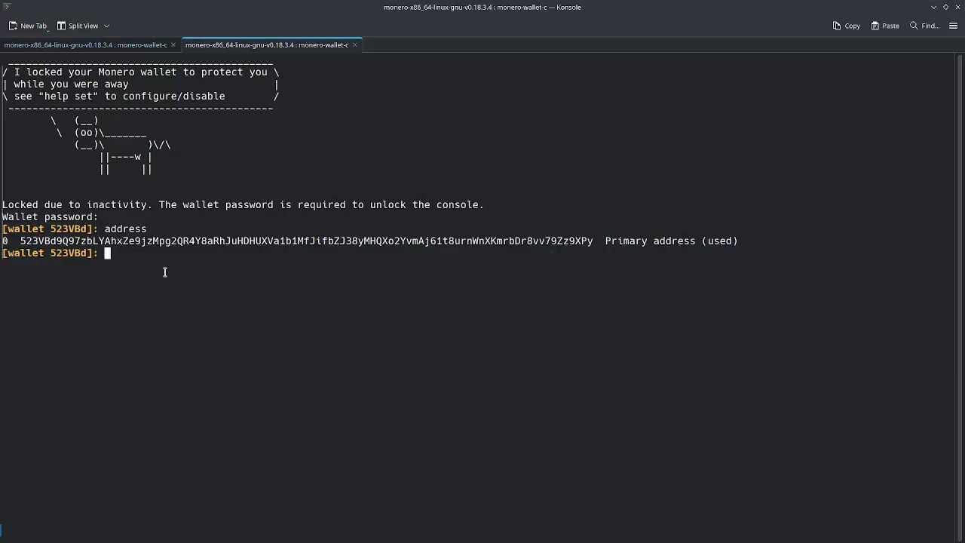
Step: Submit sweep_all with the pasted primary address to send every output back to the wallet
type("sw")
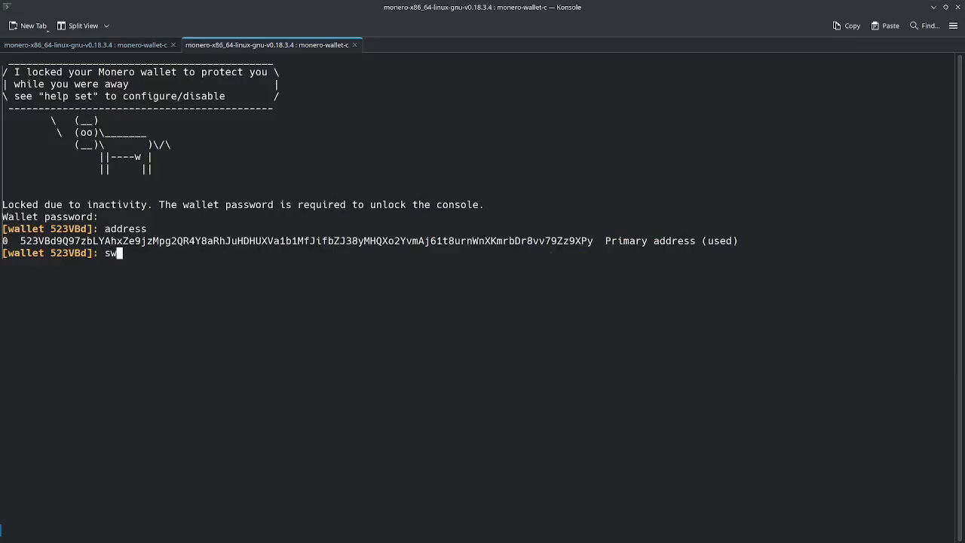
type("eep_")
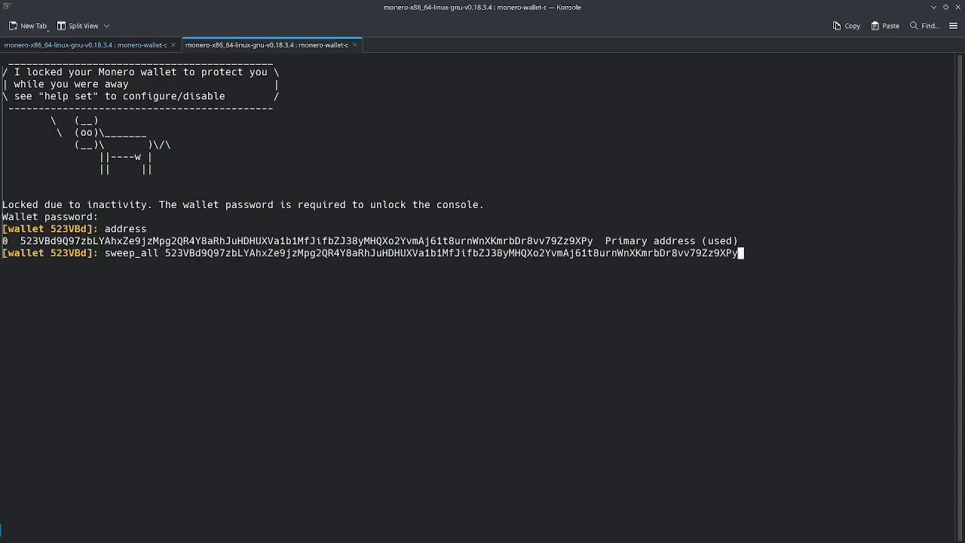
key("Return")
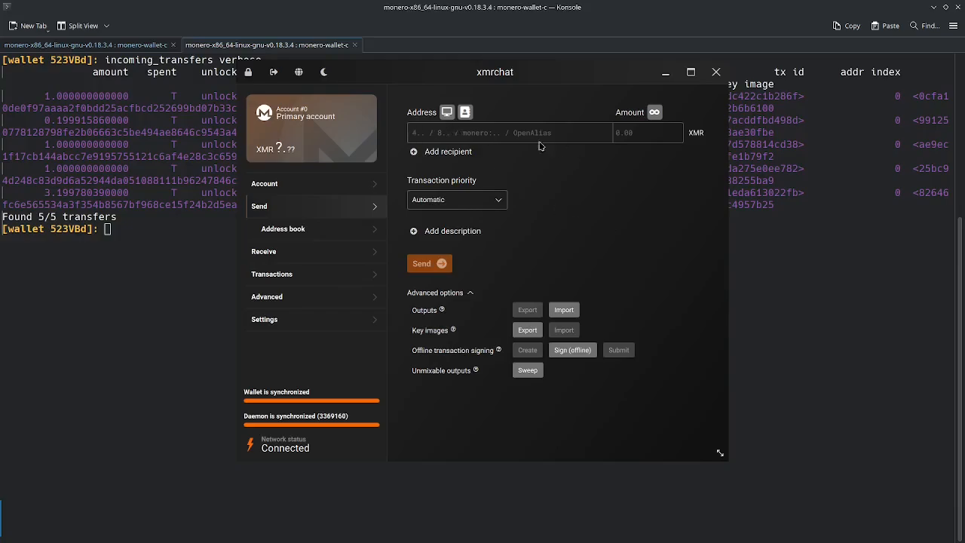
mouse_move(515, 152)
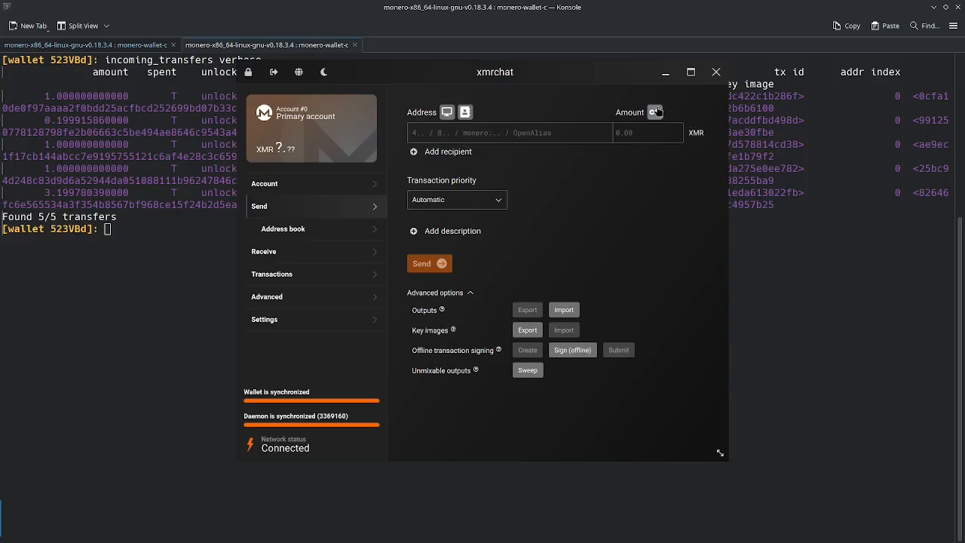
mouse_move(655, 111)
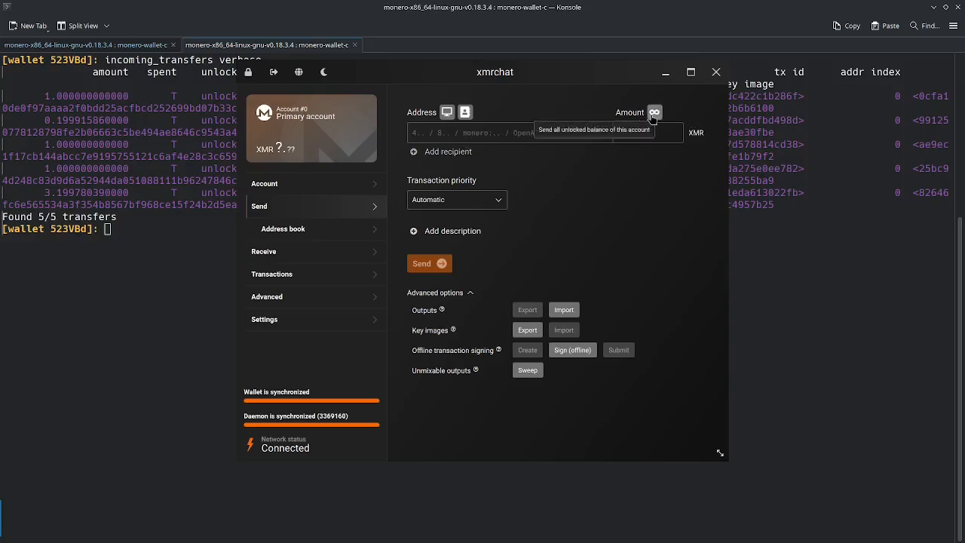
Step: Fill the Amount field with the entire unlocked balance using the spend-all (∞) button
left_click(655, 112)
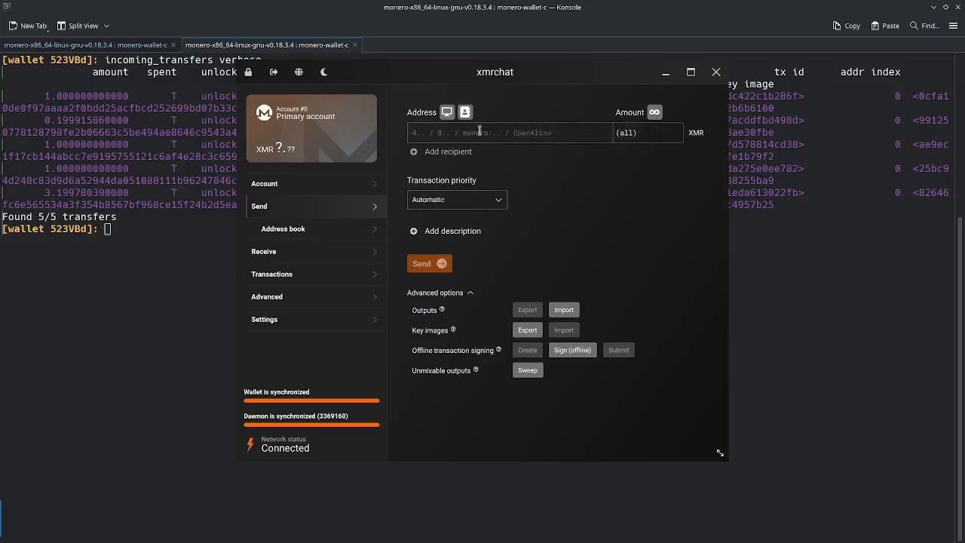
mouse_move(630, 186)
type("refresh")
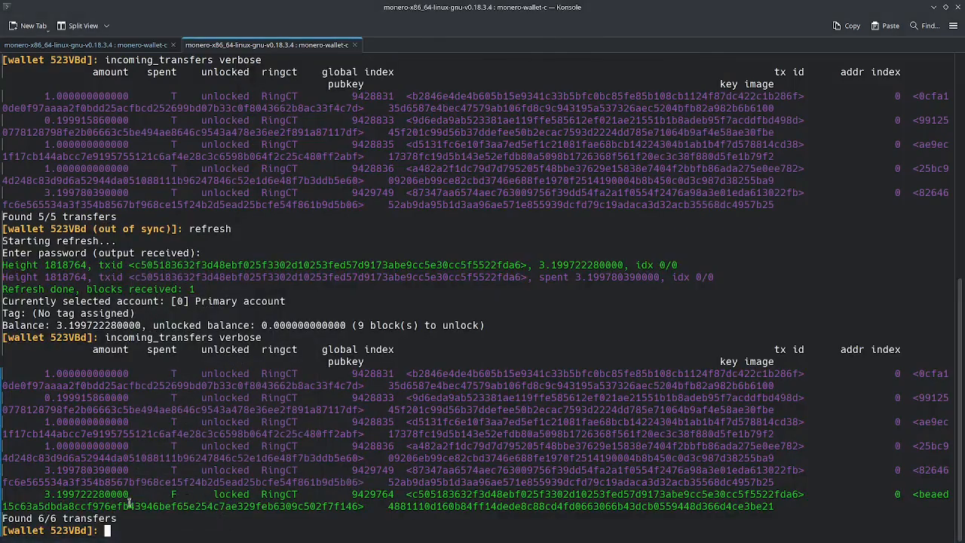
mouse_move(149, 496)
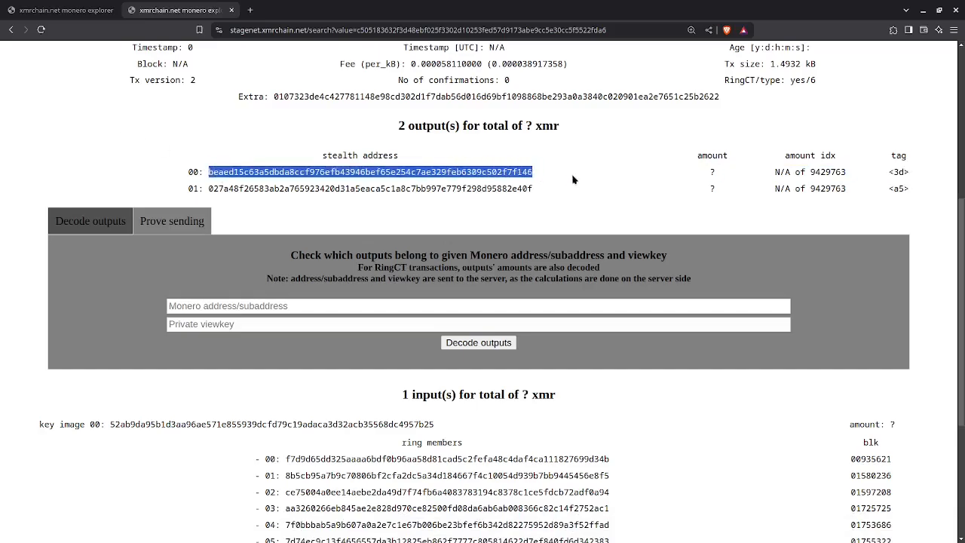
Step: Search the page for the earlier transaction's output 00 stealth address and scroll to ring member 15
key("ctrl+f")
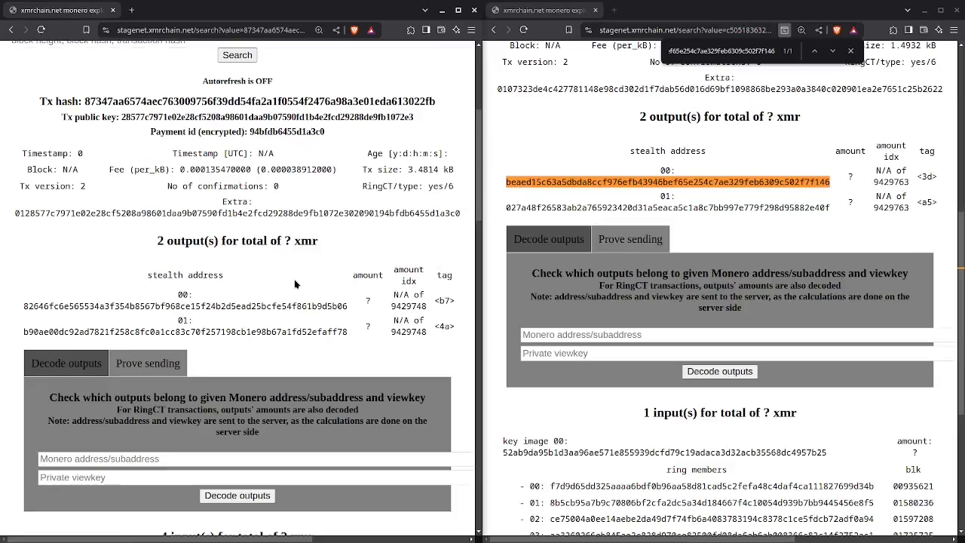
mouse_move(126, 316)
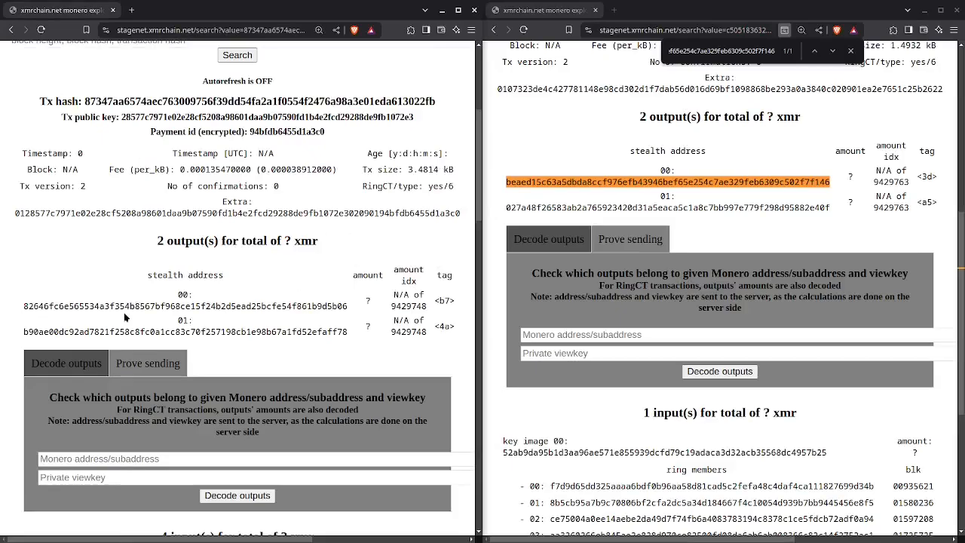
scroll("down", 3)
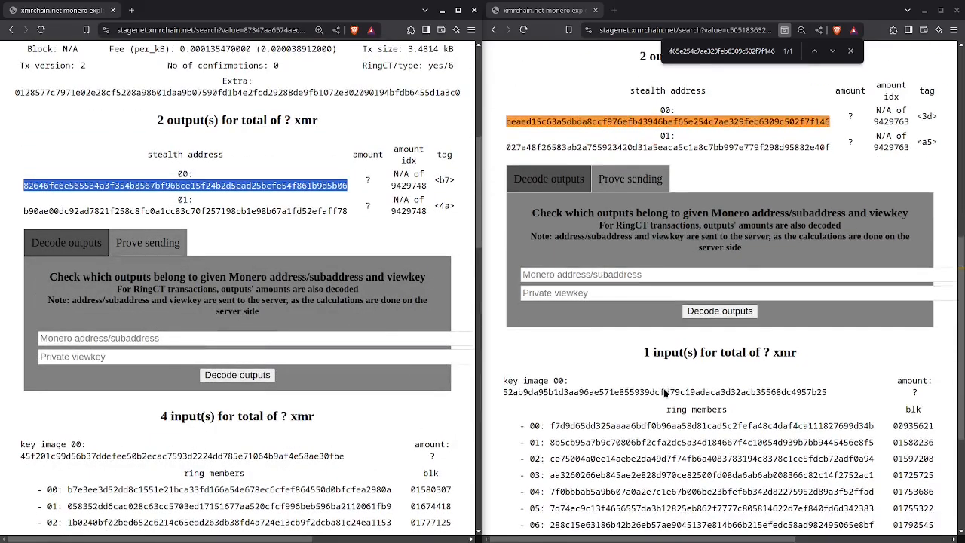
scroll("down", 3)
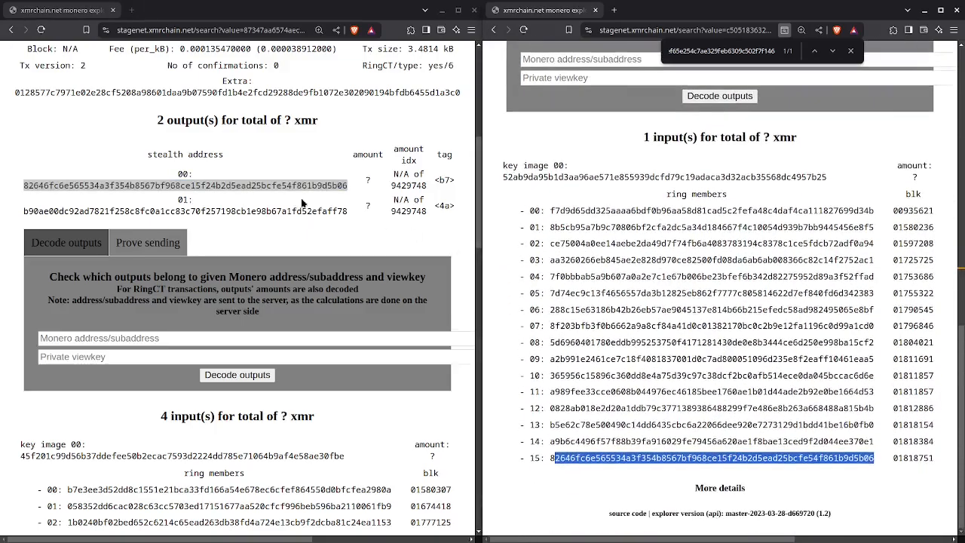
mouse_move(153, 172)
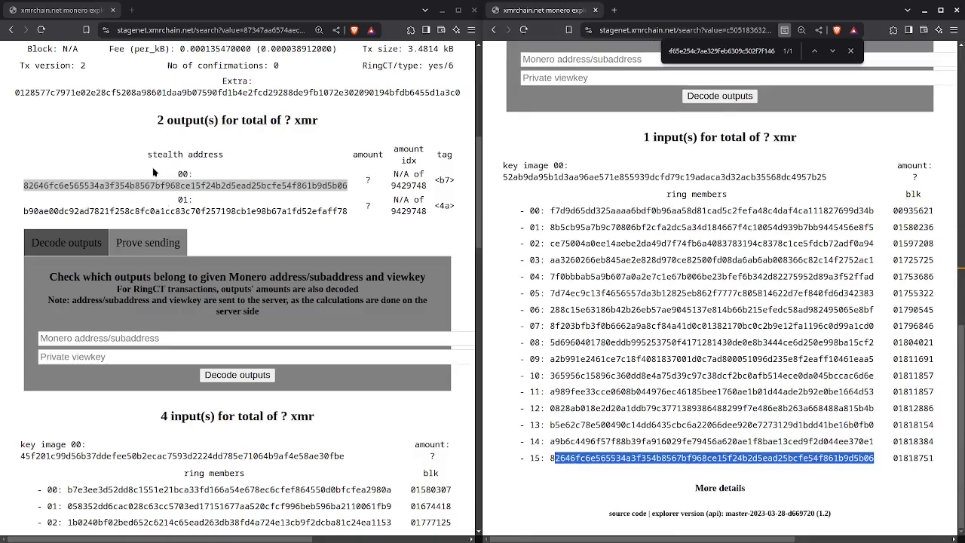
mouse_move(209, 280)
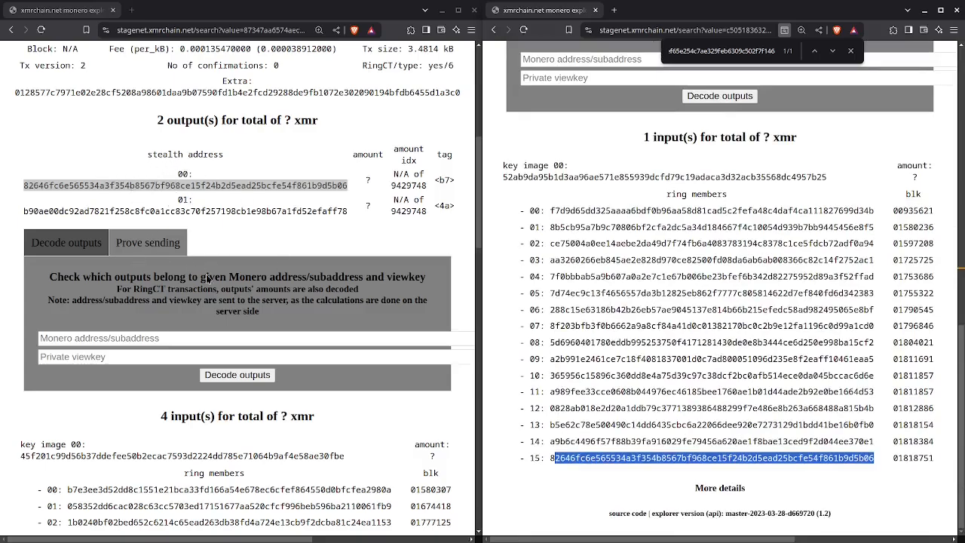
scroll("up", 3)
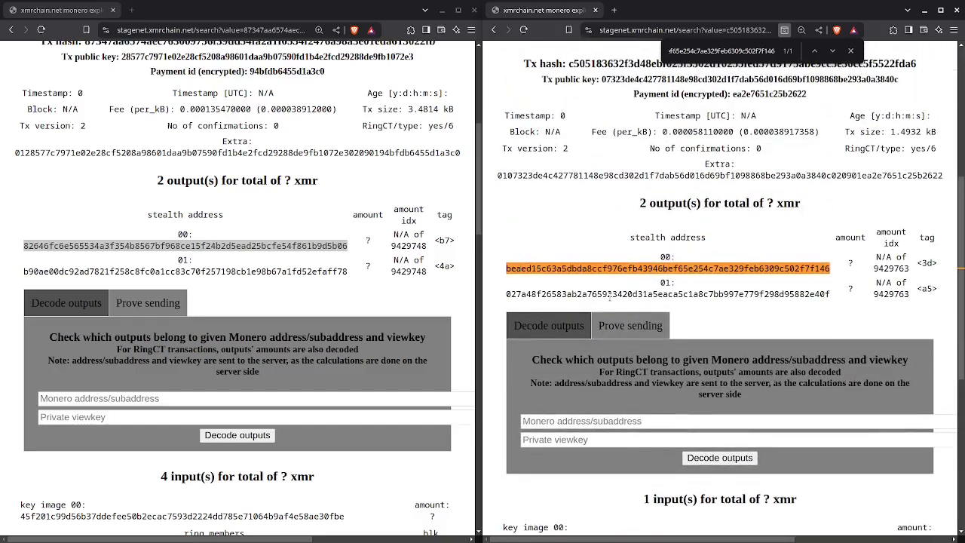
mouse_move(593, 278)
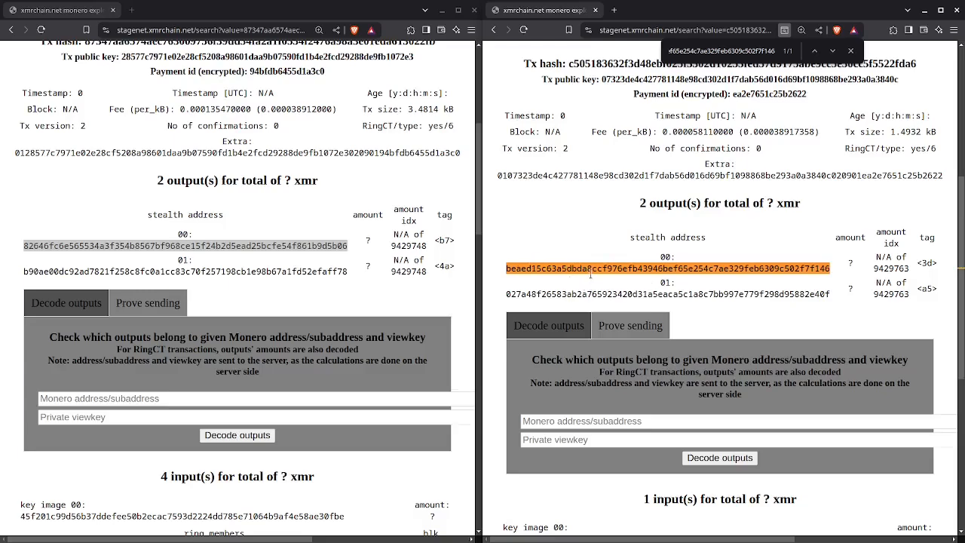
double_click(667, 268)
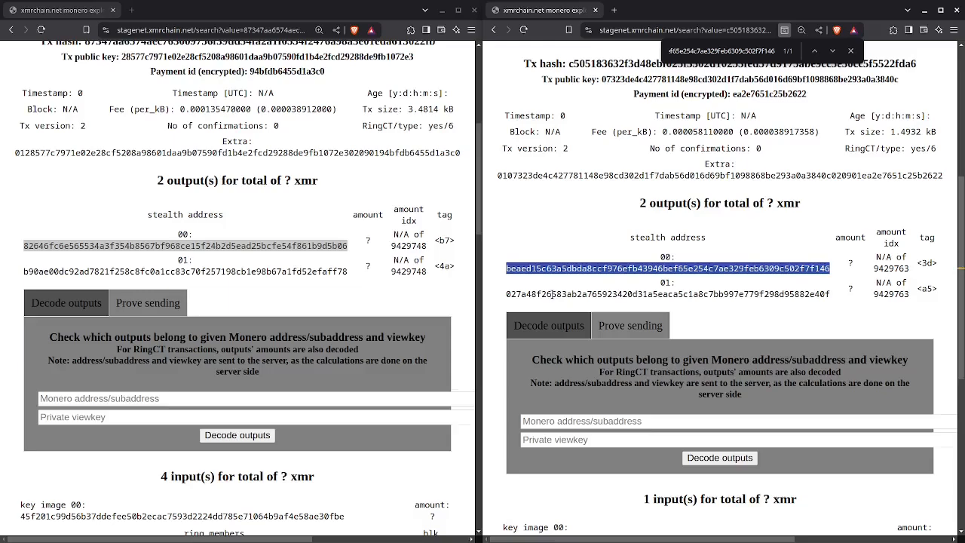
scroll("up", 3)
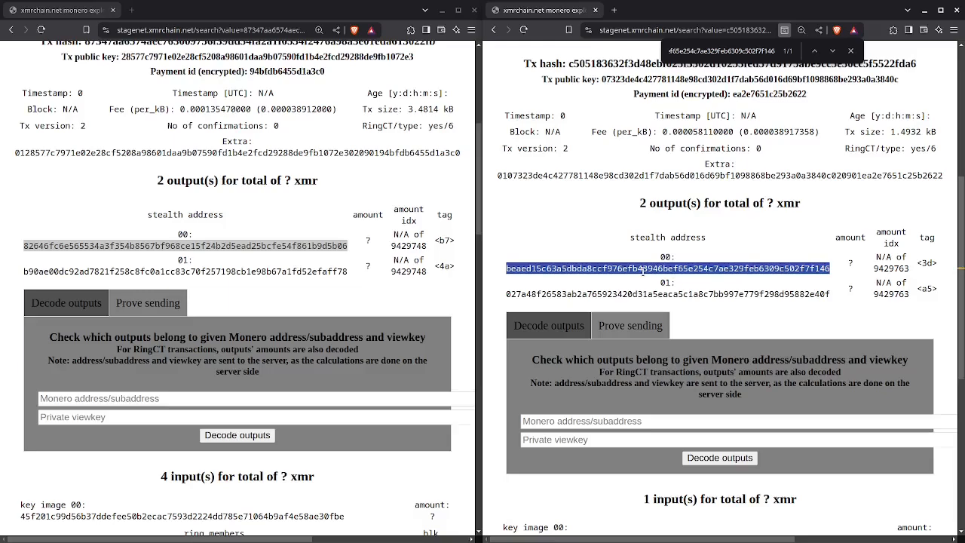
scroll("down", 3)
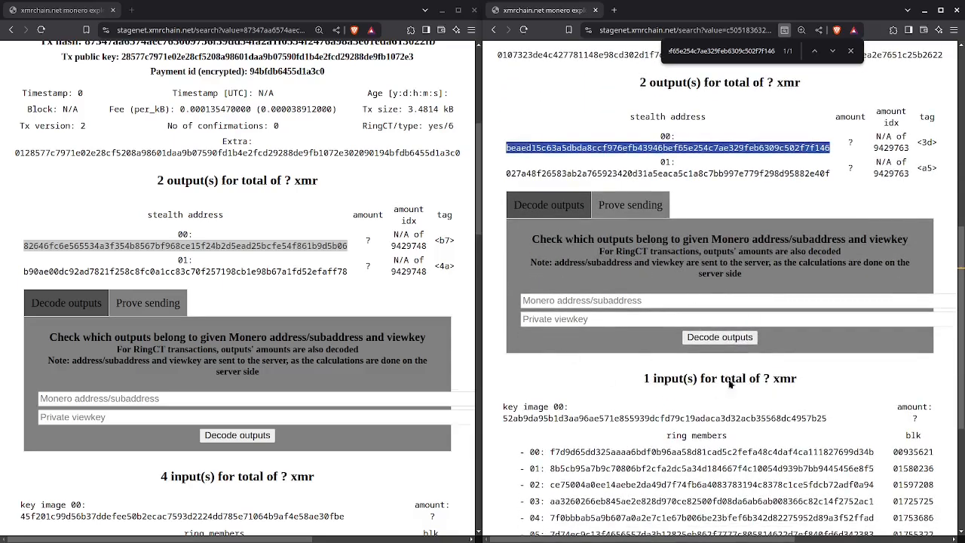
scroll("up", 3)
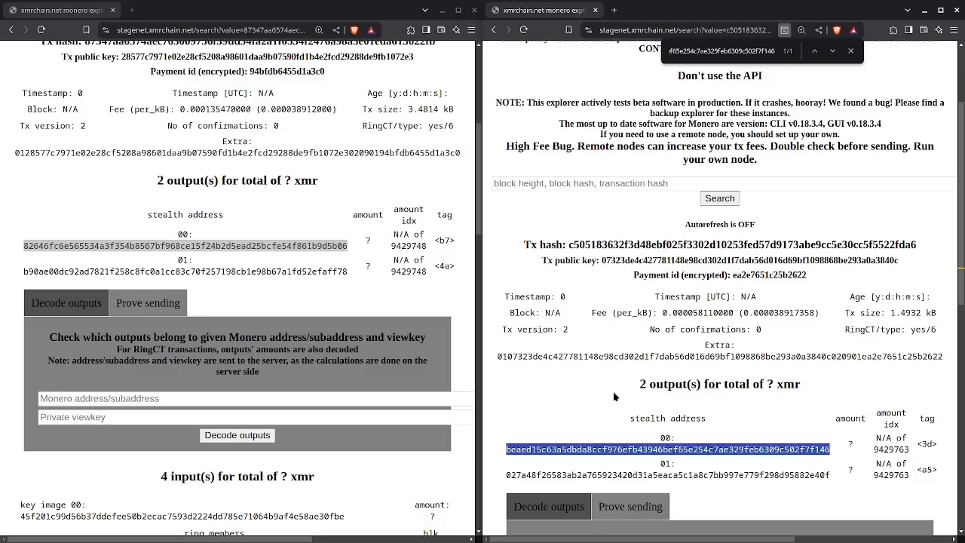
scroll("down", 3)
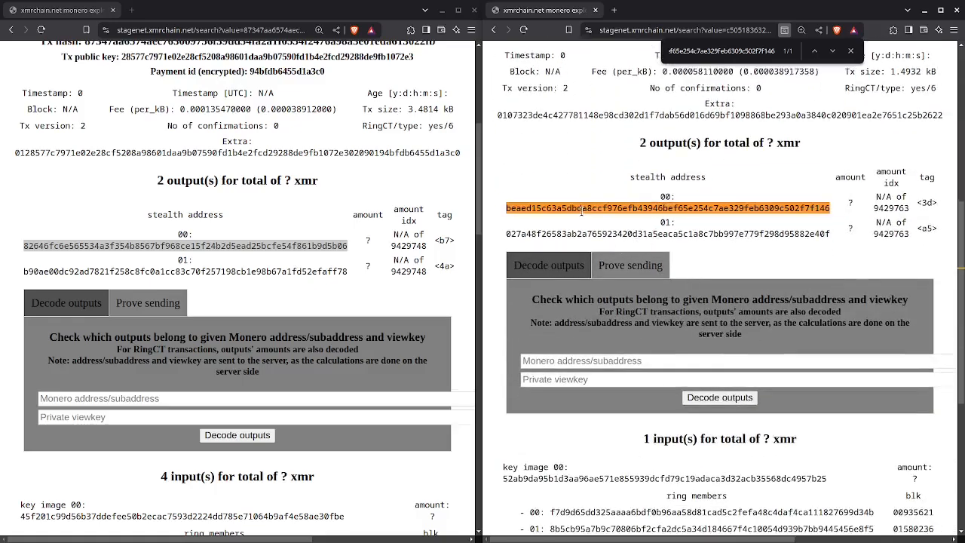
scroll("down", 3)
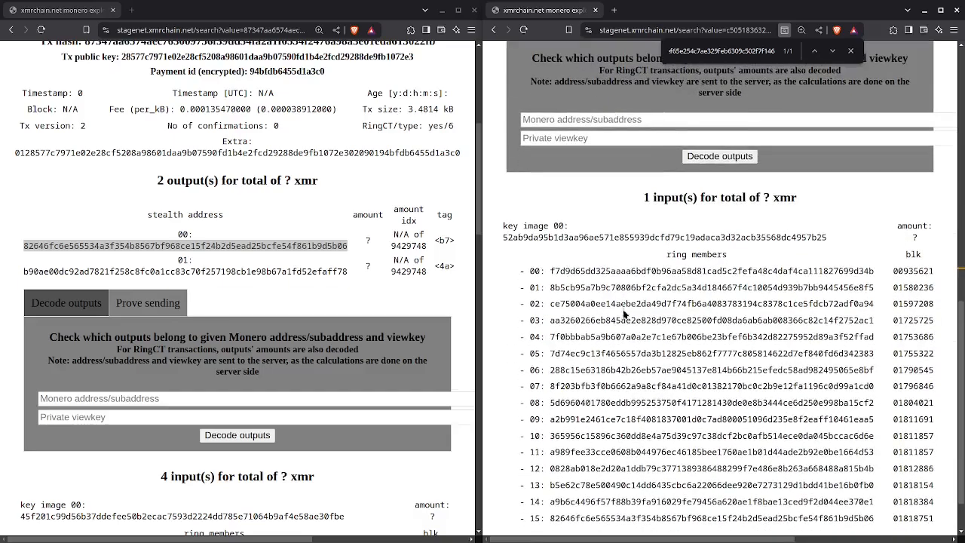
scroll("down", 3)
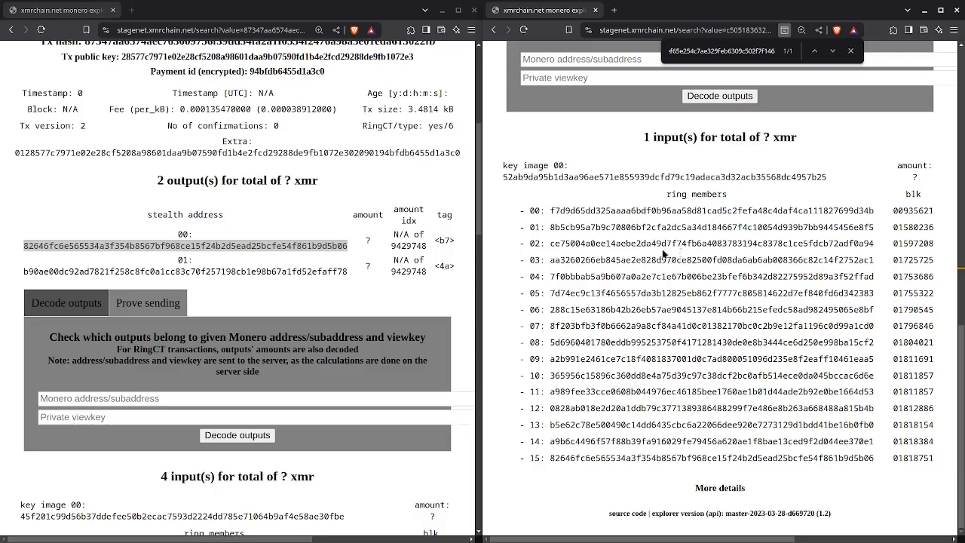
mouse_move(652, 271)
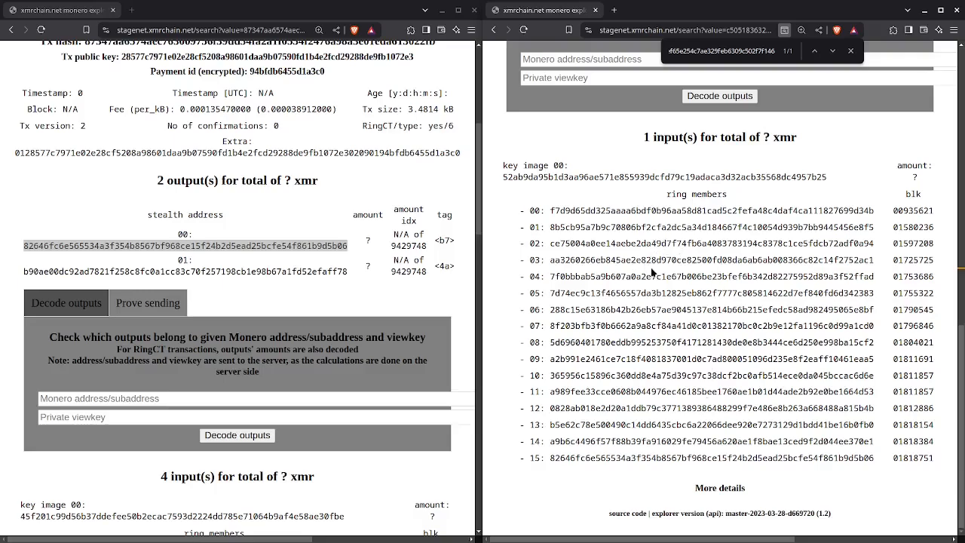
scroll("up", 3)
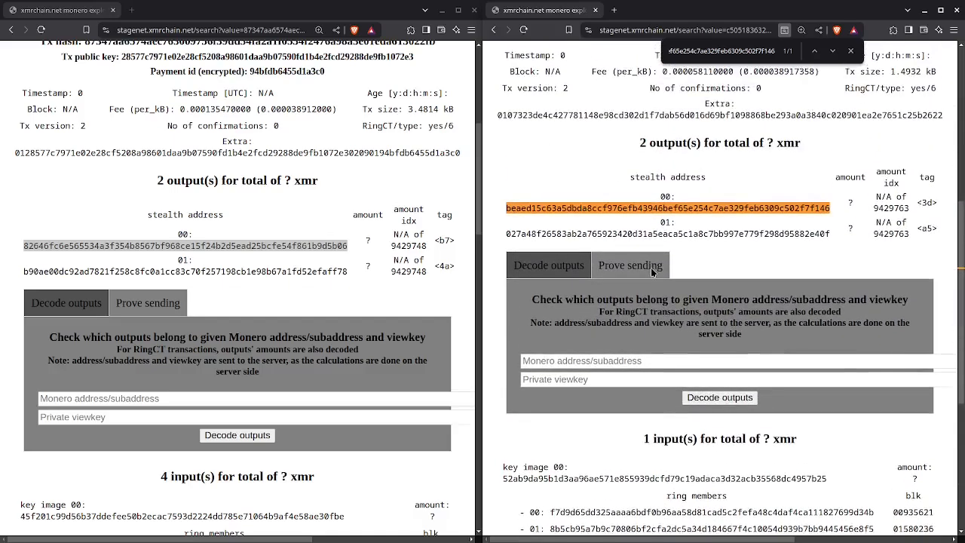
mouse_move(588, 221)
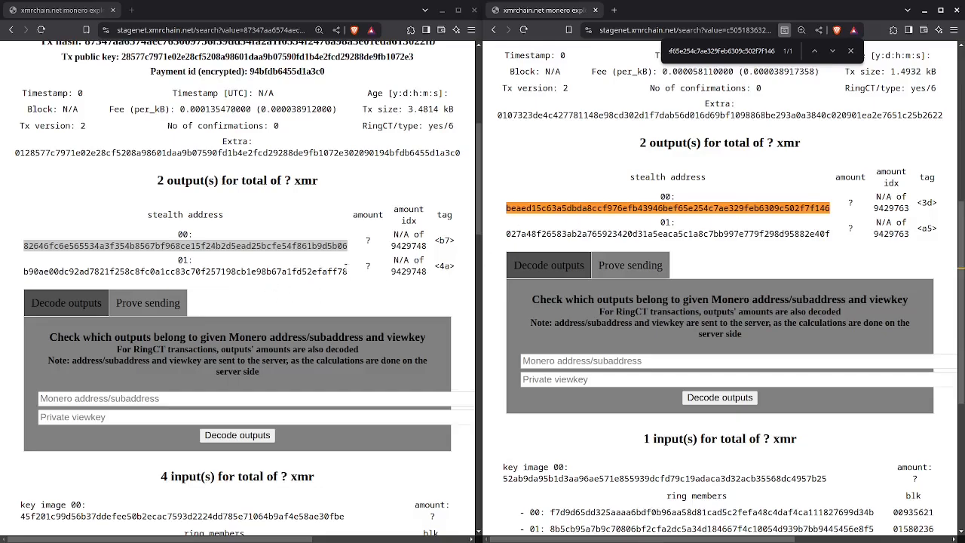
scroll("down", 3)
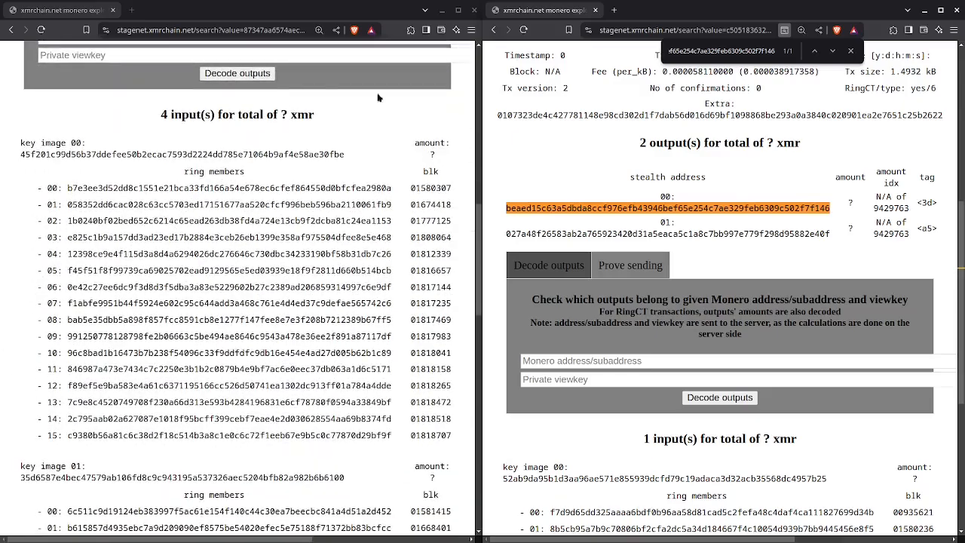
scroll("up", 3)
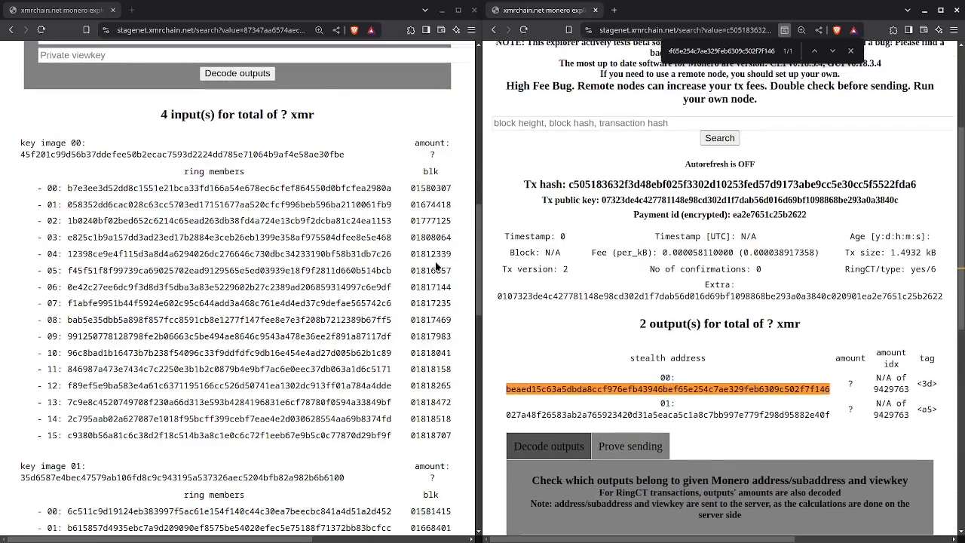
scroll("up", 3)
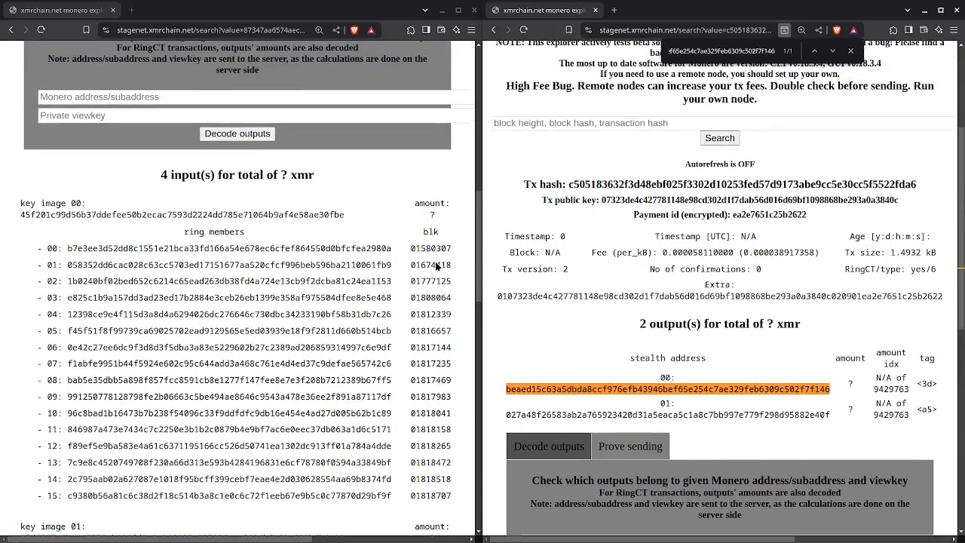